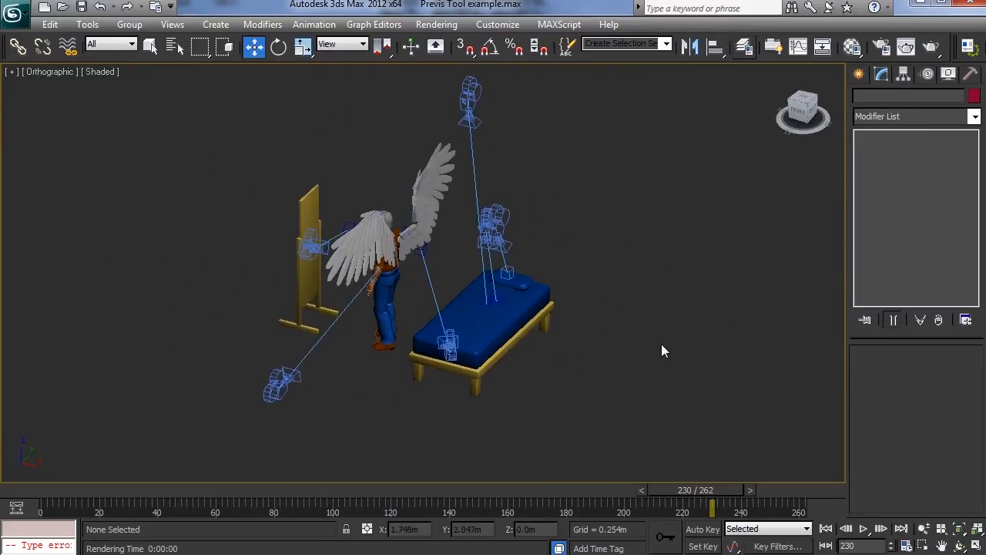
Step: Rewind to frame 0, play the winged-figure animation, and zoom closer on the bed and cameras
{"action": "left_click_drag", "start_coordinate": [709, 507], "coordinate": [61, 507]}
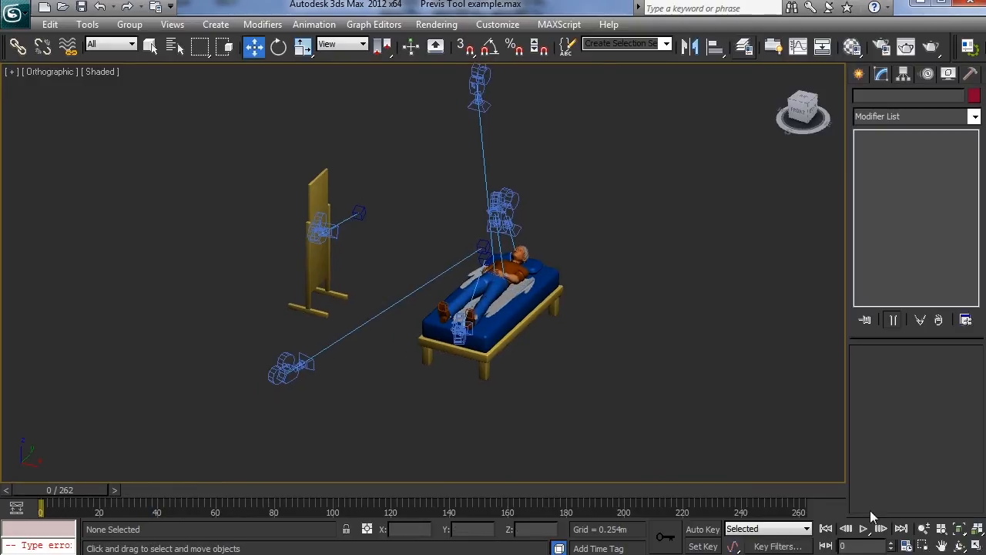
{"action": "left_click", "coordinate": [864, 527]}
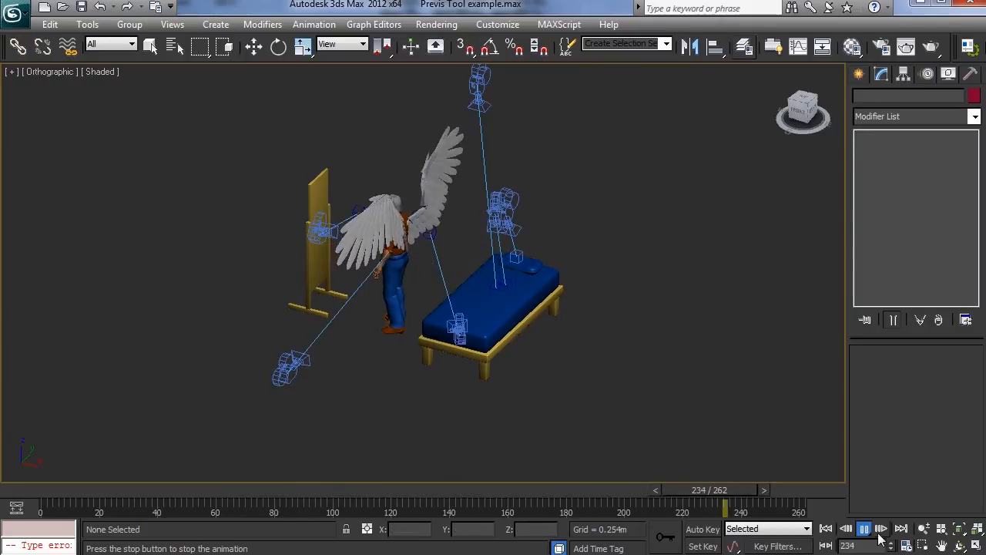
{"action": "left_click_drag", "start_coordinate": [725, 512], "coordinate": [98, 511]}
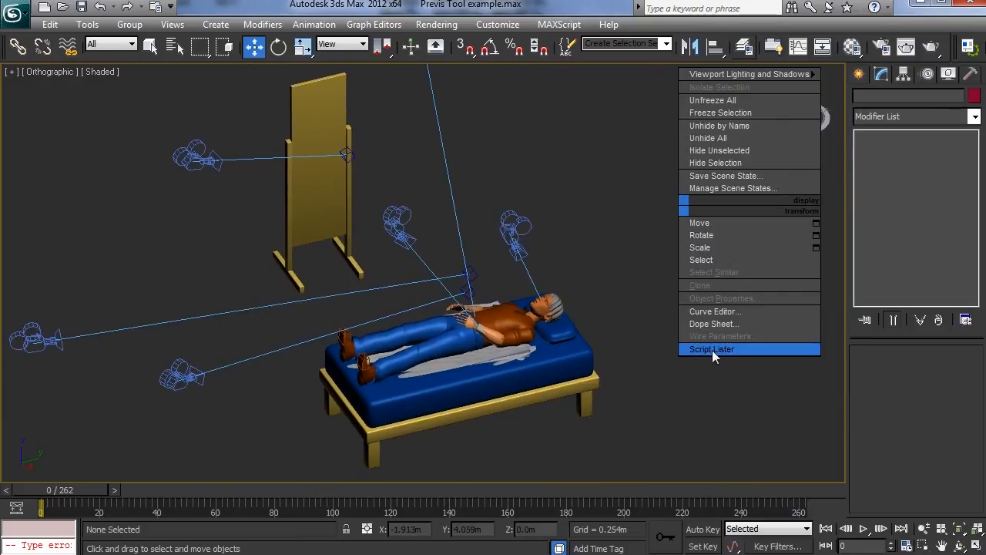
Step: Open the installed-scripts list from the quad menu, then close the script navigator
{"action": "left_click", "coordinate": [711, 349]}
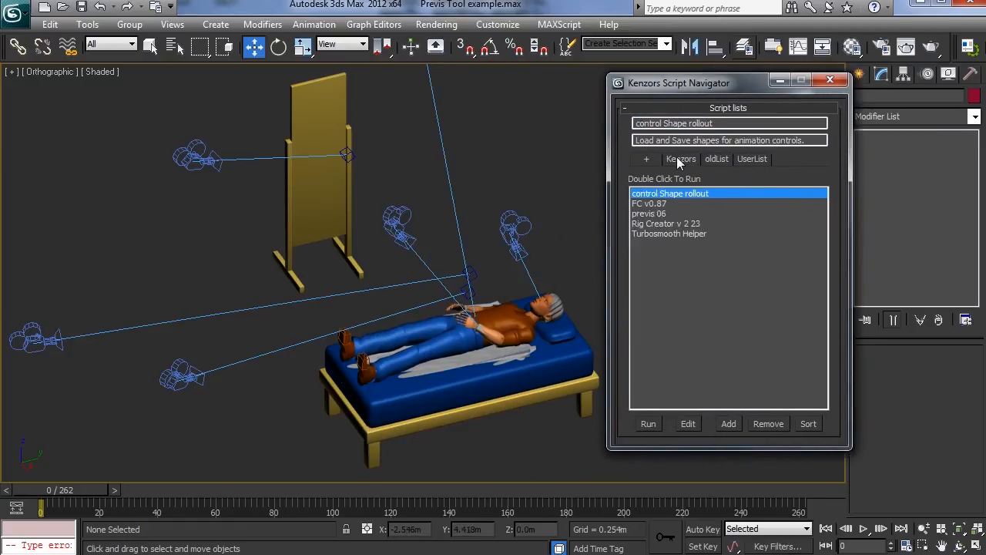
{"action": "mouse_move", "coordinate": [690, 173]}
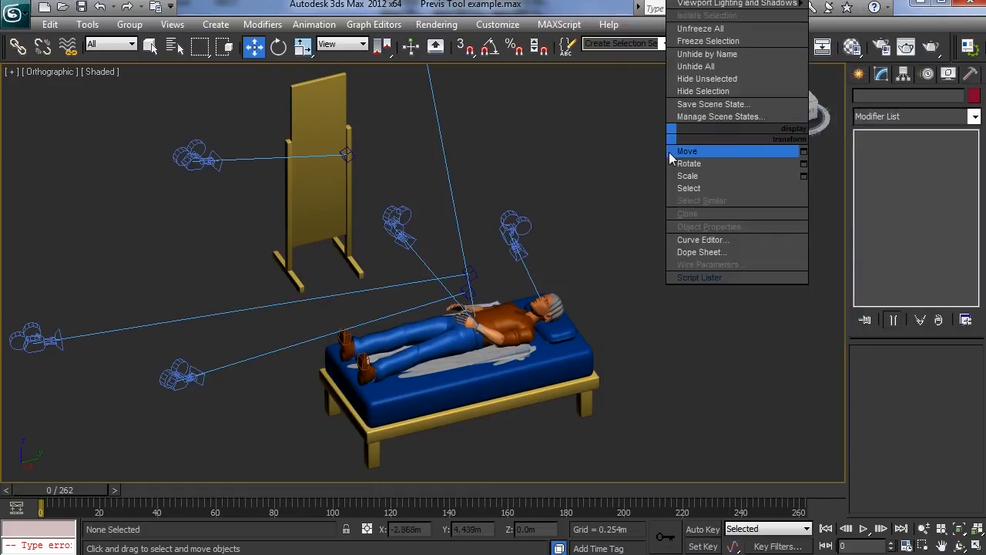
{"action": "left_click", "coordinate": [699, 277]}
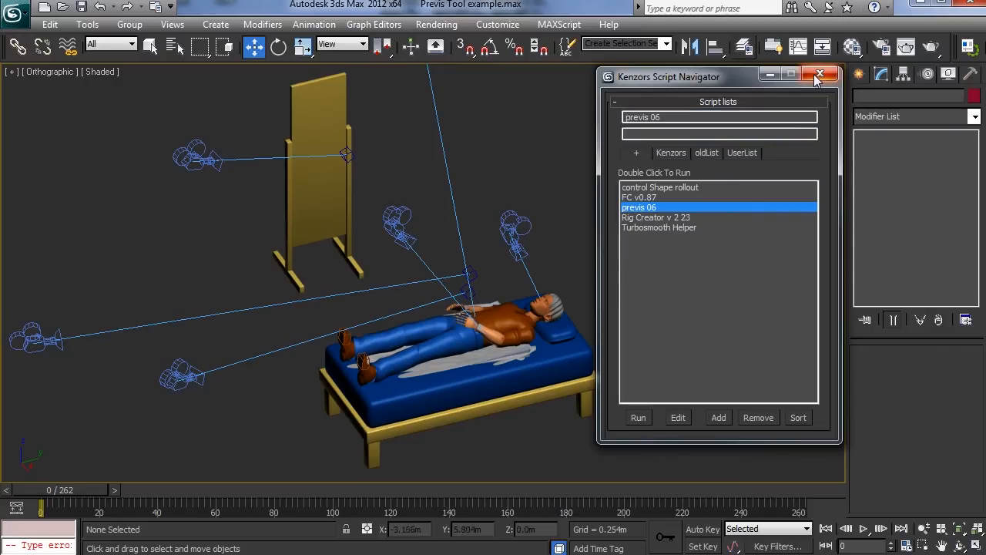
{"action": "left_click", "coordinate": [820, 74]}
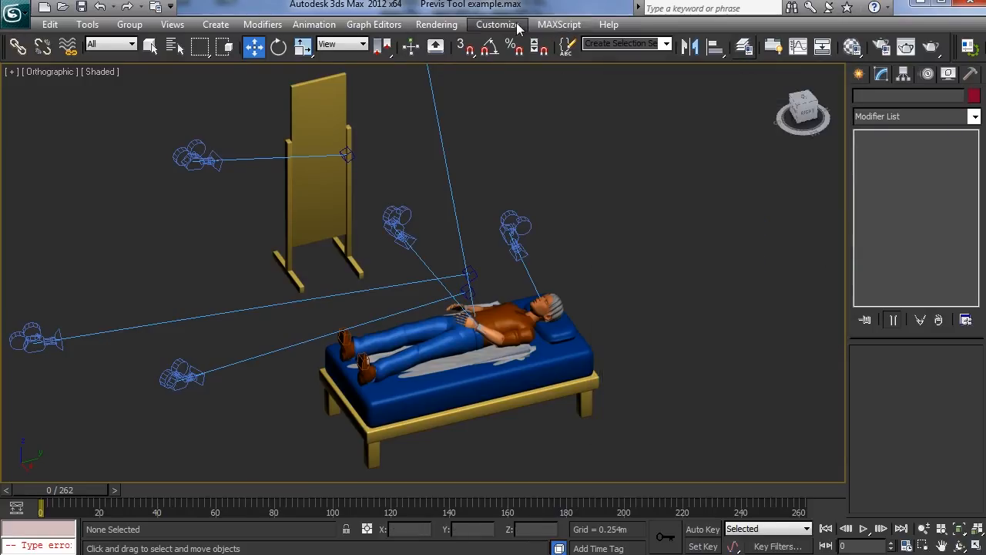
Step: Try MAXScript > Run Script and browse to a different folder
{"action": "left_click", "coordinate": [558, 24]}
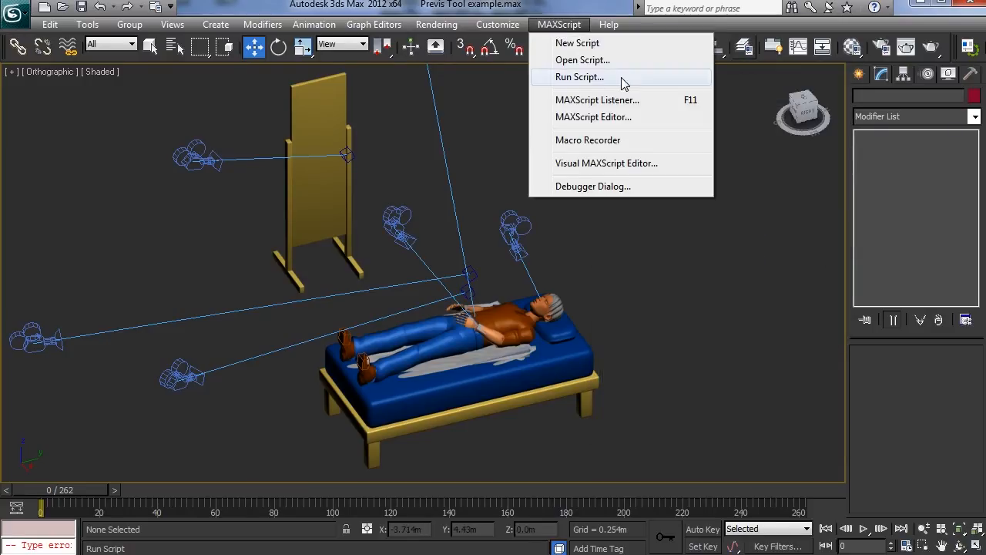
{"action": "left_click", "coordinate": [580, 77]}
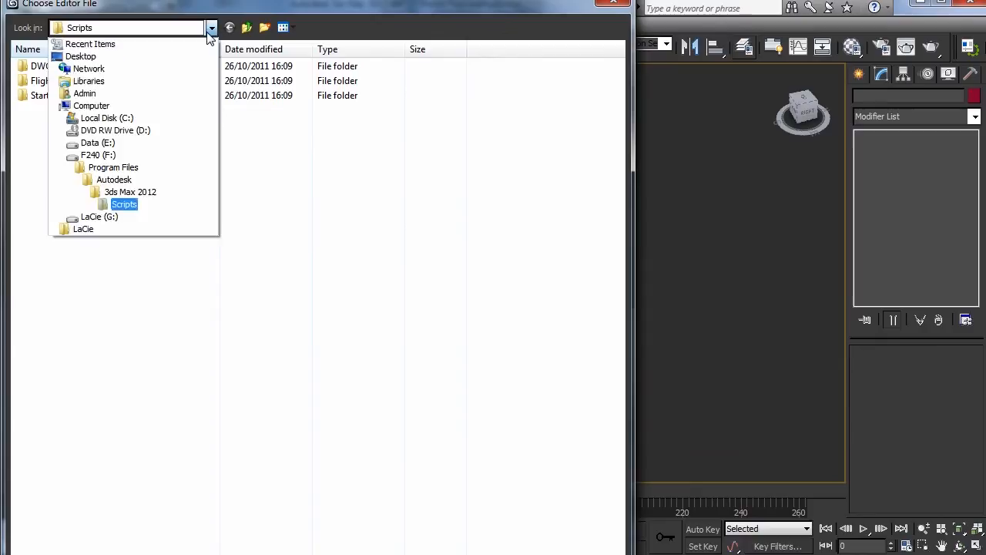
{"action": "left_click", "coordinate": [89, 81]}
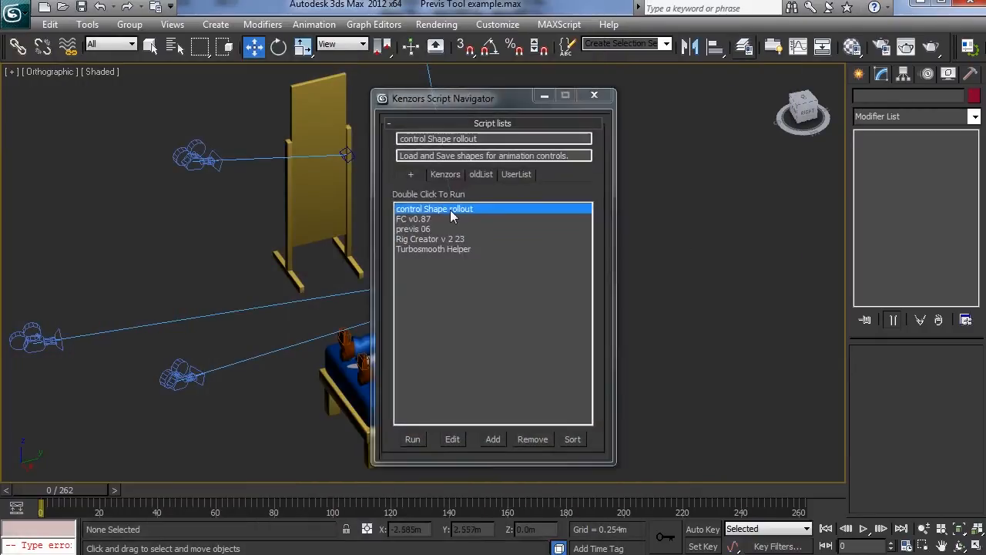
Step: Launch previs 06 from the Script Navigator and expand its Clip List section
{"action": "double_click", "coordinate": [434, 208]}
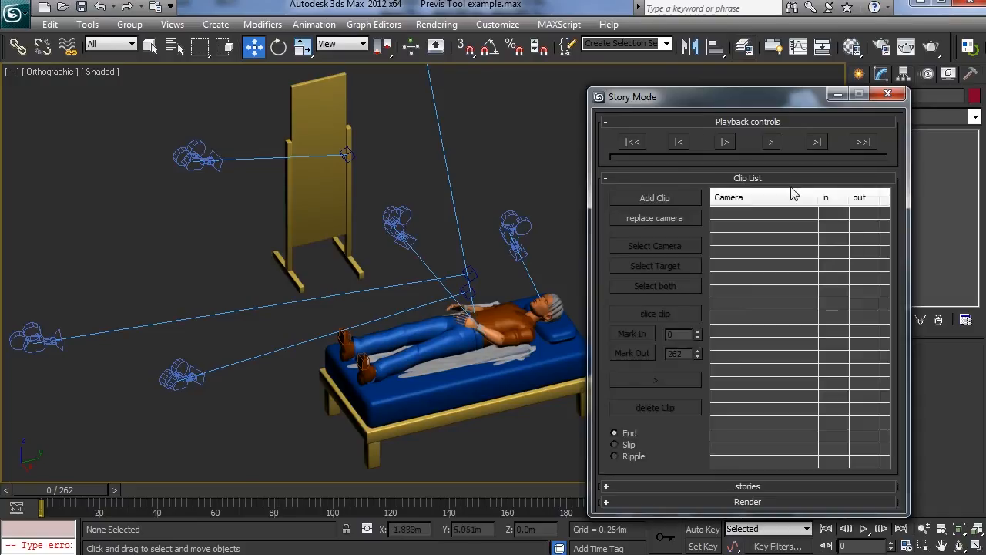
{"action": "mouse_move", "coordinate": [778, 108]}
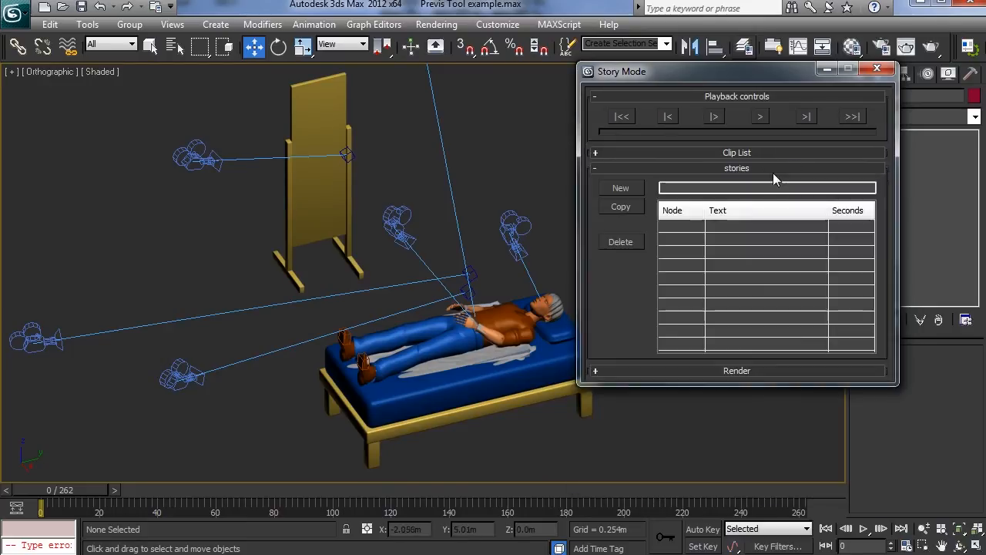
{"action": "mouse_move", "coordinate": [793, 168]}
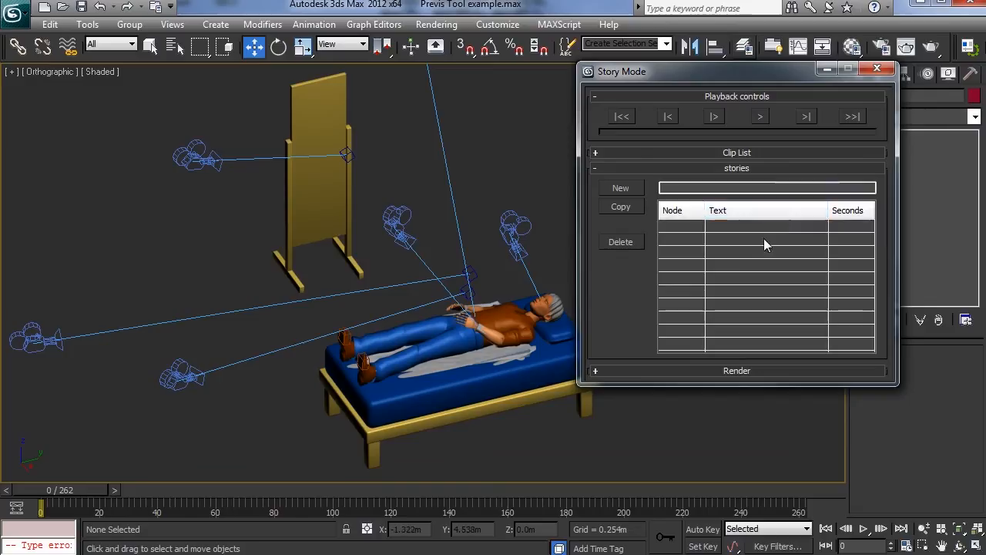
{"action": "mouse_move", "coordinate": [752, 179]}
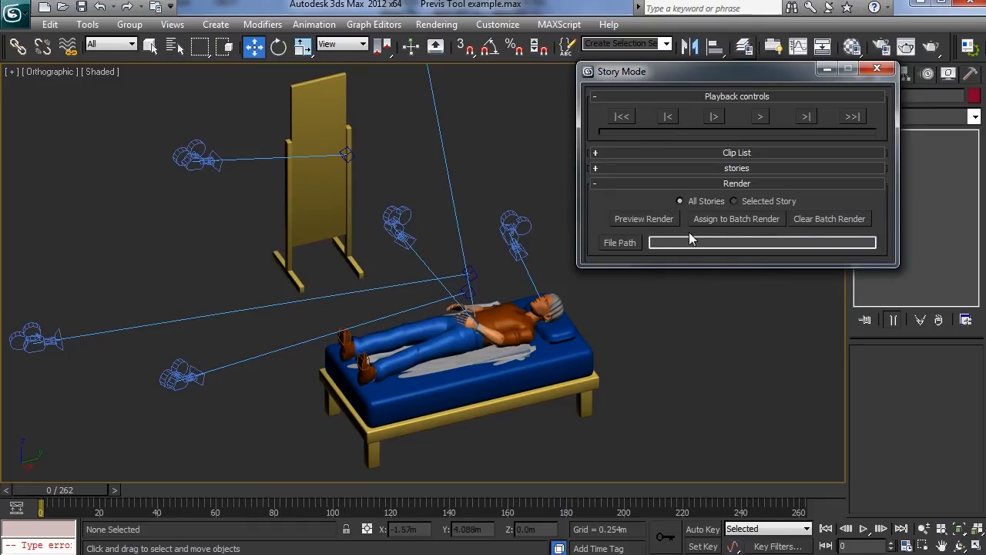
{"action": "mouse_move", "coordinate": [753, 231]}
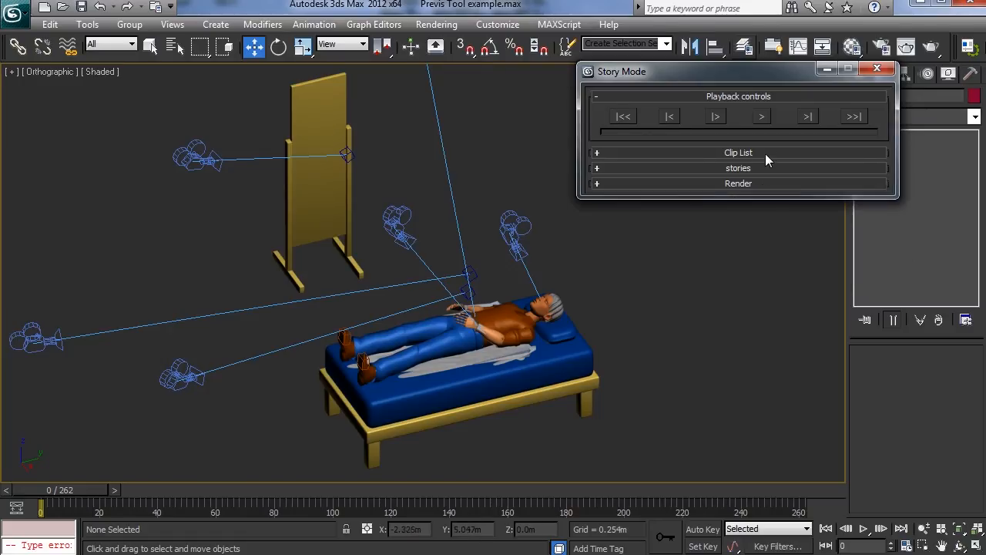
{"action": "left_click", "coordinate": [596, 152]}
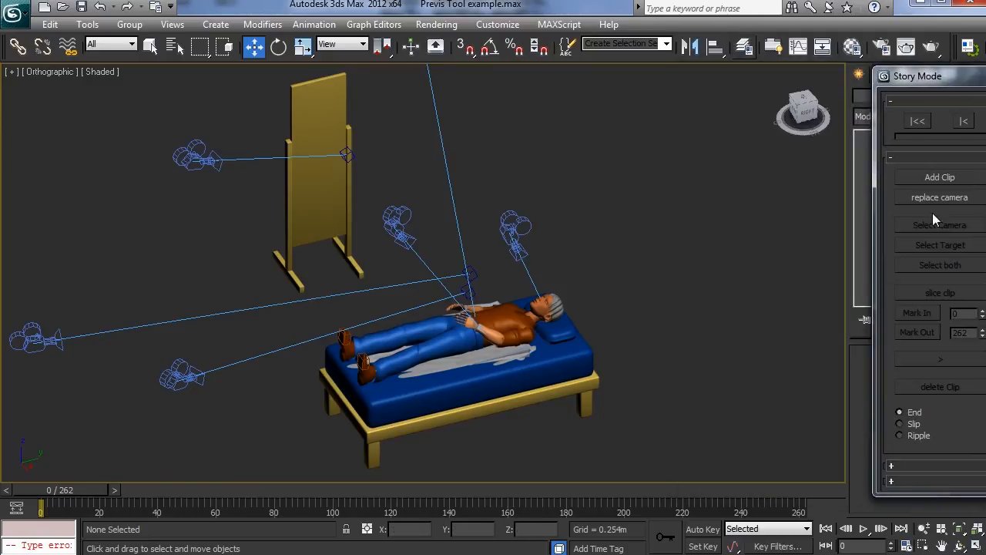
{"action": "mouse_move", "coordinate": [805, 419]}
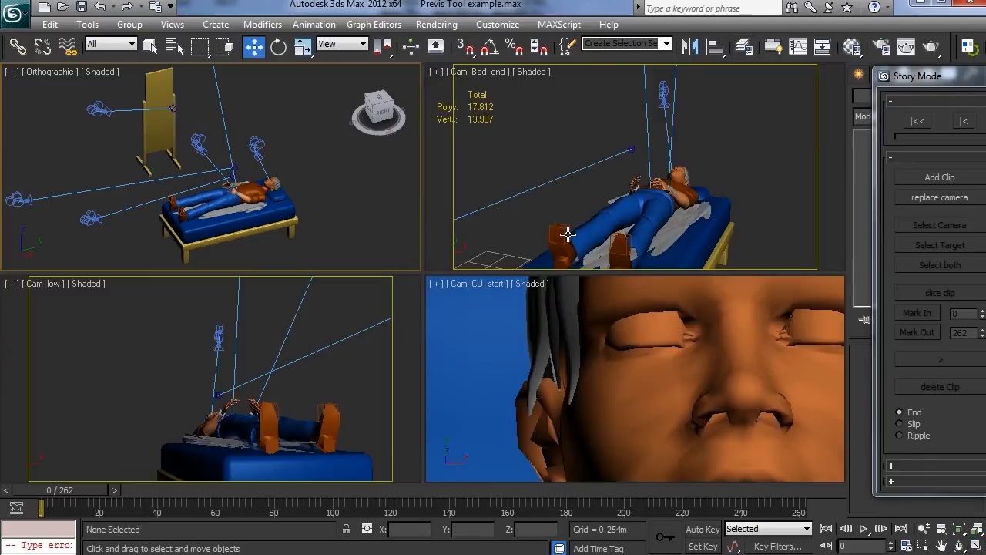
Step: Set the top-left viewport to the Cam_by_mirror camera through the Select Camera dialog
{"action": "left_click", "coordinate": [940, 224]}
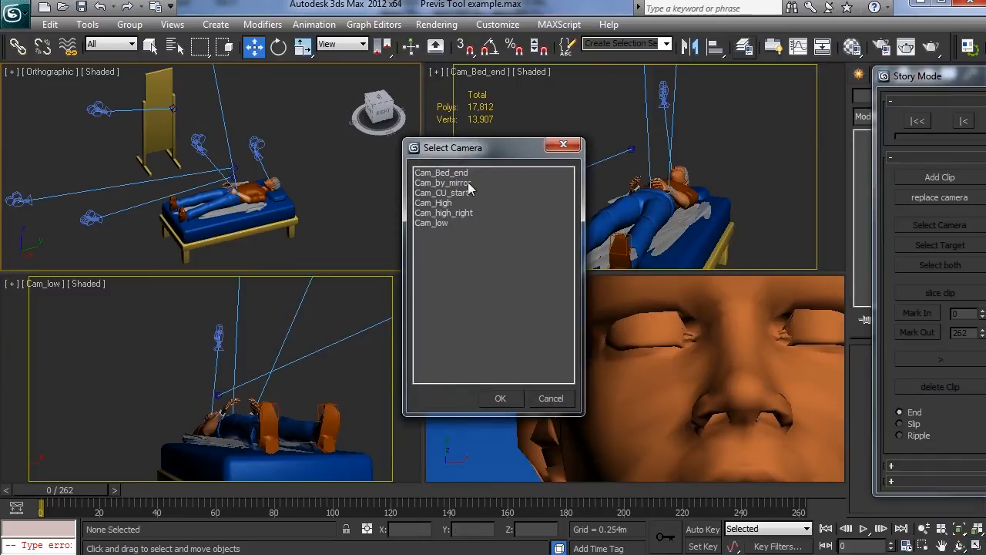
{"action": "left_click", "coordinate": [443, 183]}
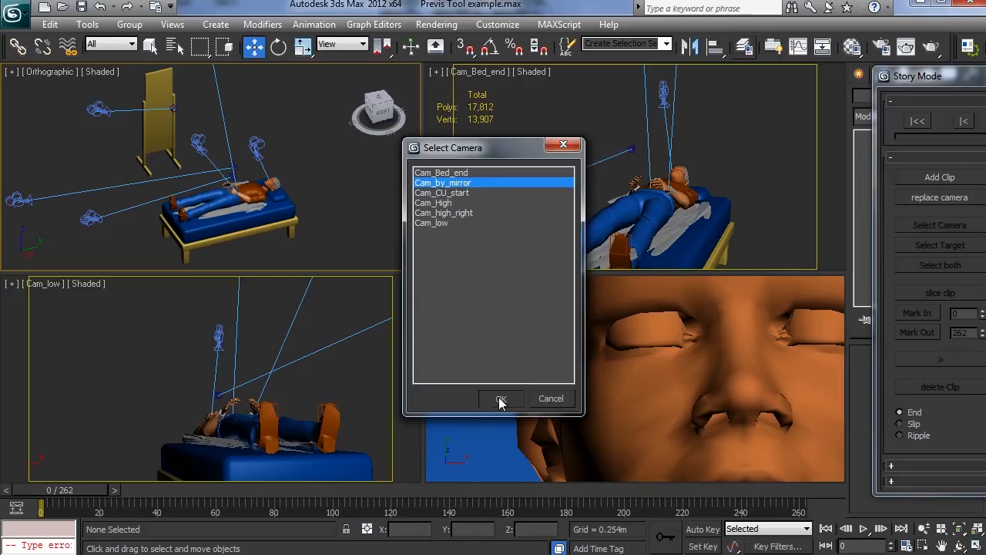
{"action": "left_click", "coordinate": [501, 399]}
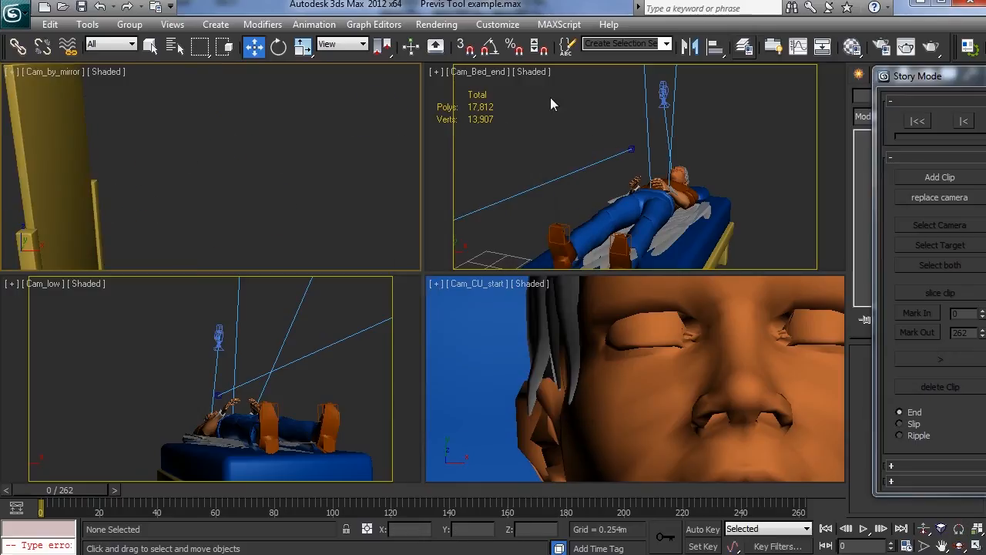
{"action": "mouse_move", "coordinate": [401, 342]}
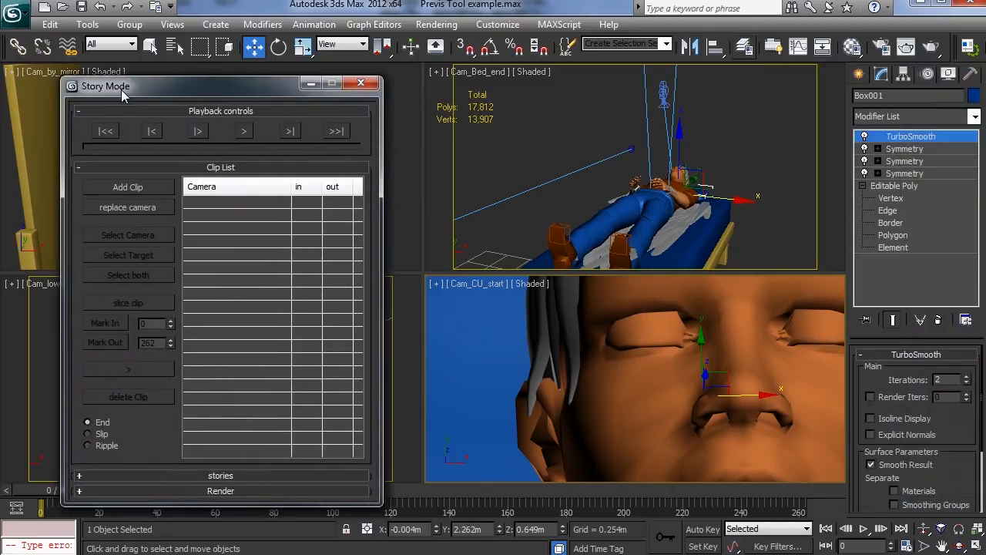
Step: Add the active Cam_CU_start view as a new clip and scrub to find its end
{"action": "left_click", "coordinate": [428, 197]}
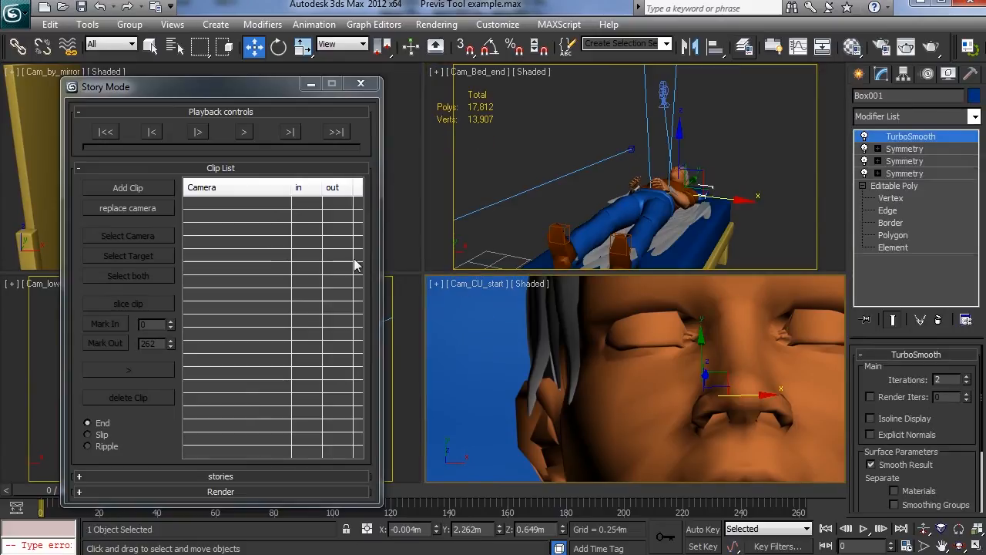
{"action": "left_click", "coordinate": [128, 187]}
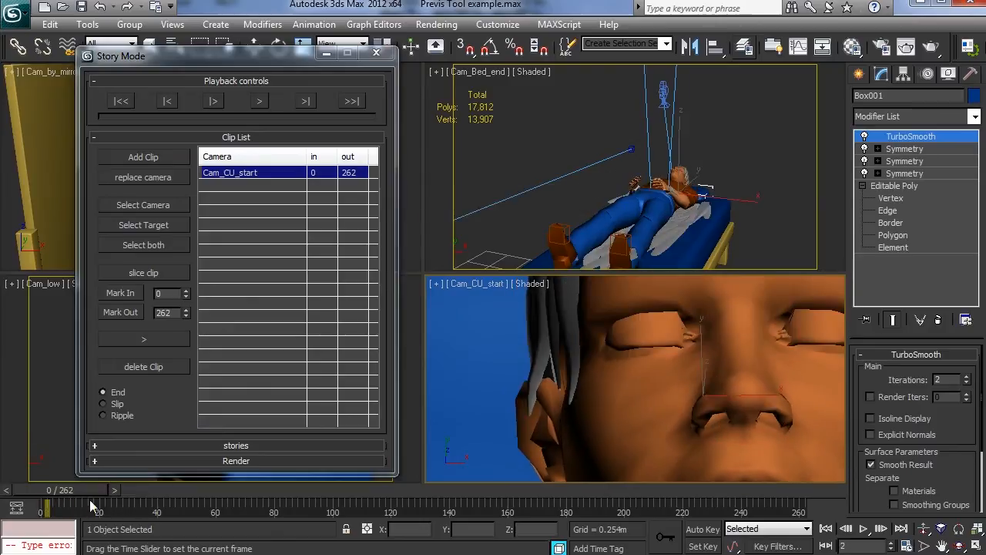
{"action": "left_click_drag", "start_coordinate": [44, 506], "coordinate": [134, 507]}
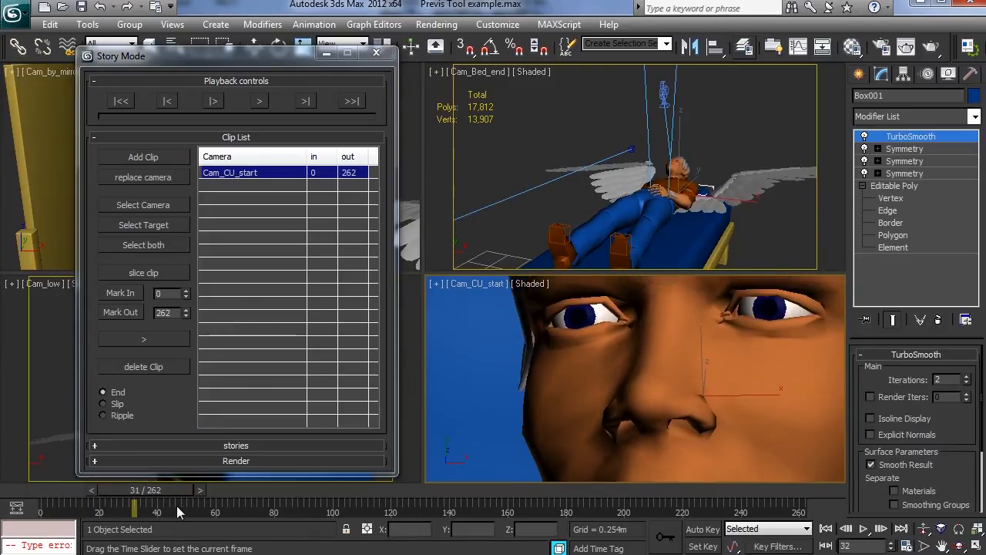
{"action": "left_click_drag", "start_coordinate": [135, 507], "coordinate": [108, 507]}
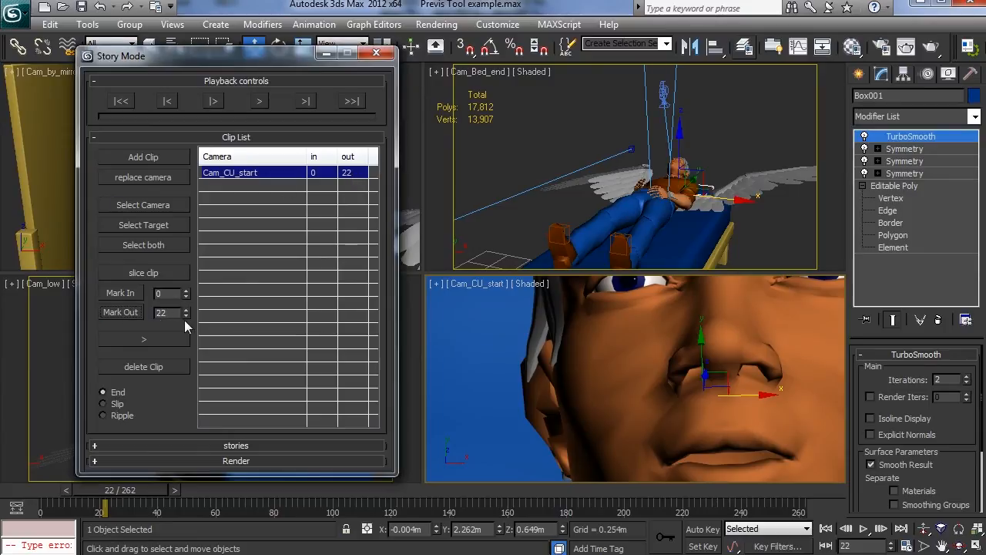
Step: Set the Cam_CU_start clip's Mark Out to frame 24 and preview it
{"action": "left_click", "coordinate": [185, 309]}
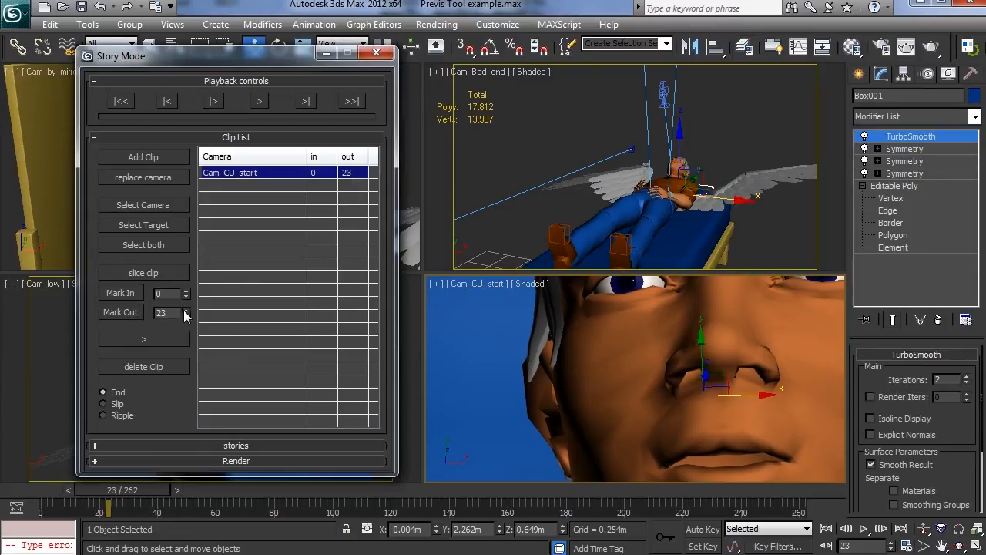
{"action": "left_click", "coordinate": [186, 316]}
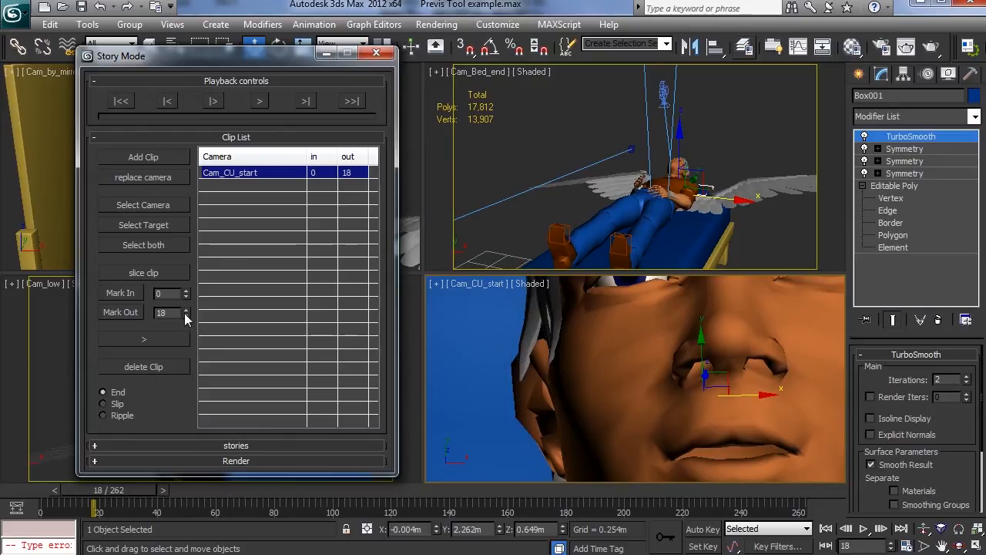
{"action": "left_click", "coordinate": [185, 309]}
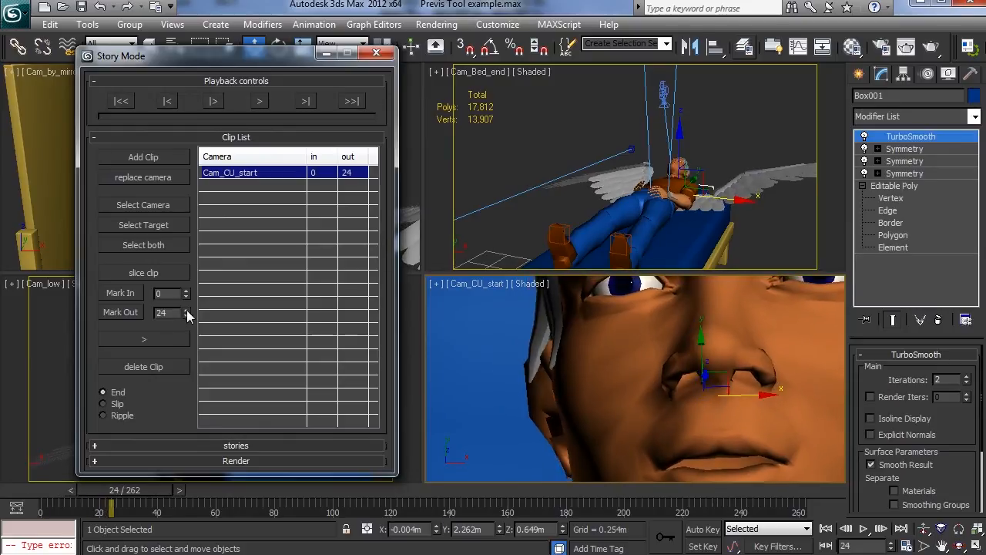
{"action": "mouse_move", "coordinate": [330, 177]}
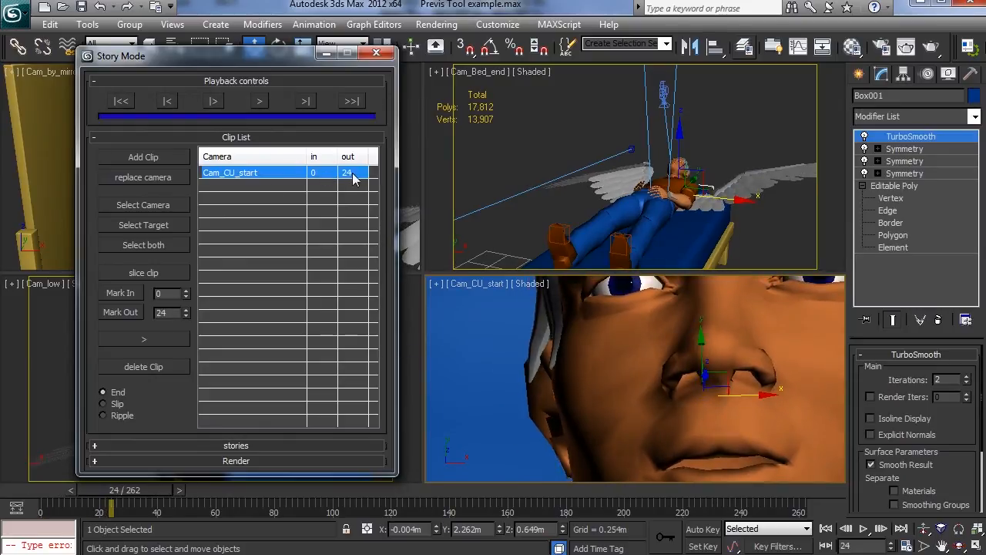
{"action": "left_click", "coordinate": [121, 101]}
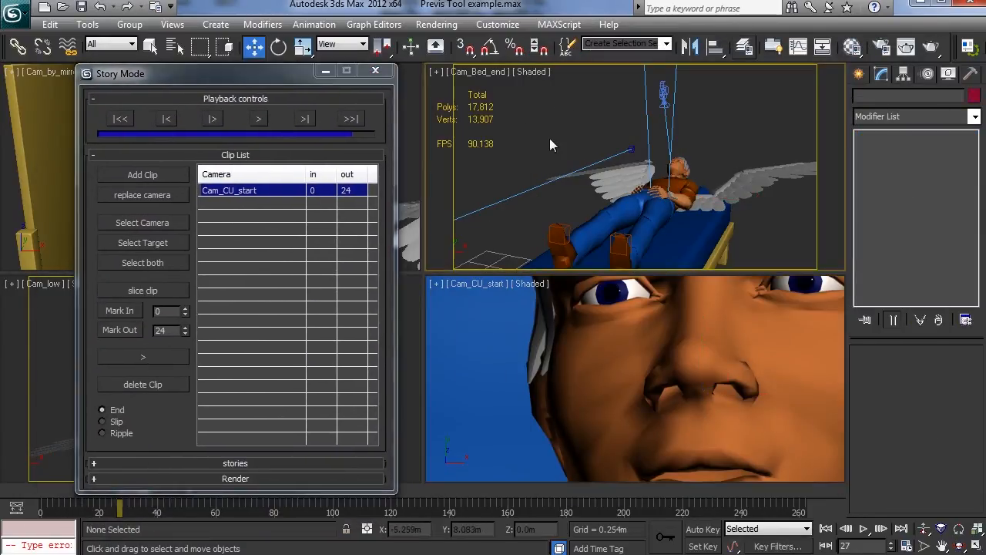
Step: Add Cam_Bed_end, delete its duplicate clip, select Cam_CU_start, and rewind the story to frame 0
{"action": "left_click", "coordinate": [141, 175]}
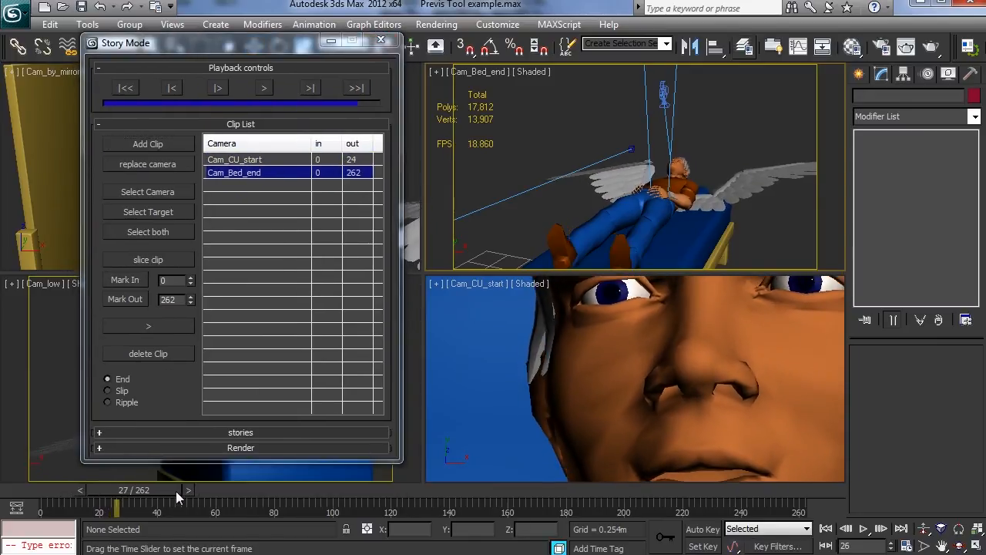
{"action": "left_click", "coordinate": [147, 144]}
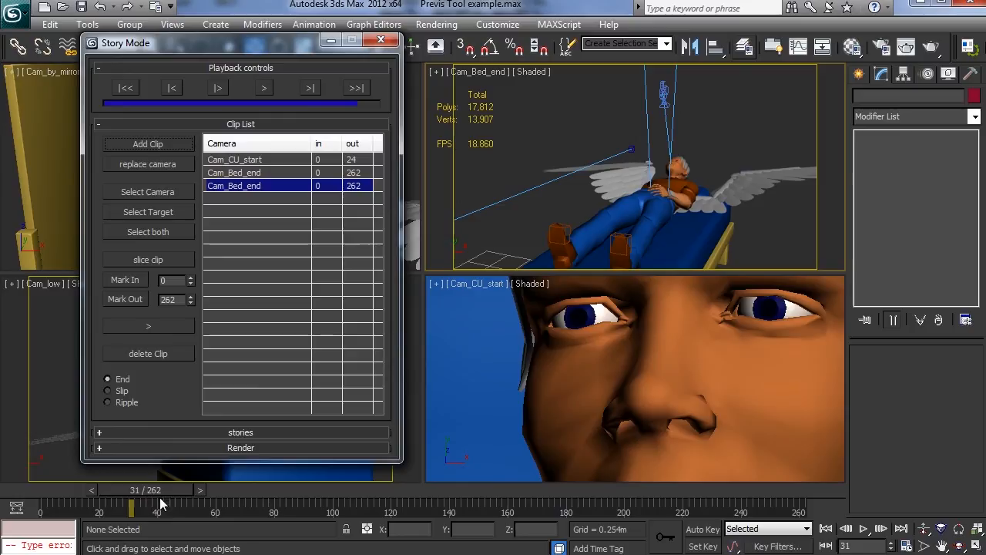
{"action": "mouse_move", "coordinate": [154, 354]}
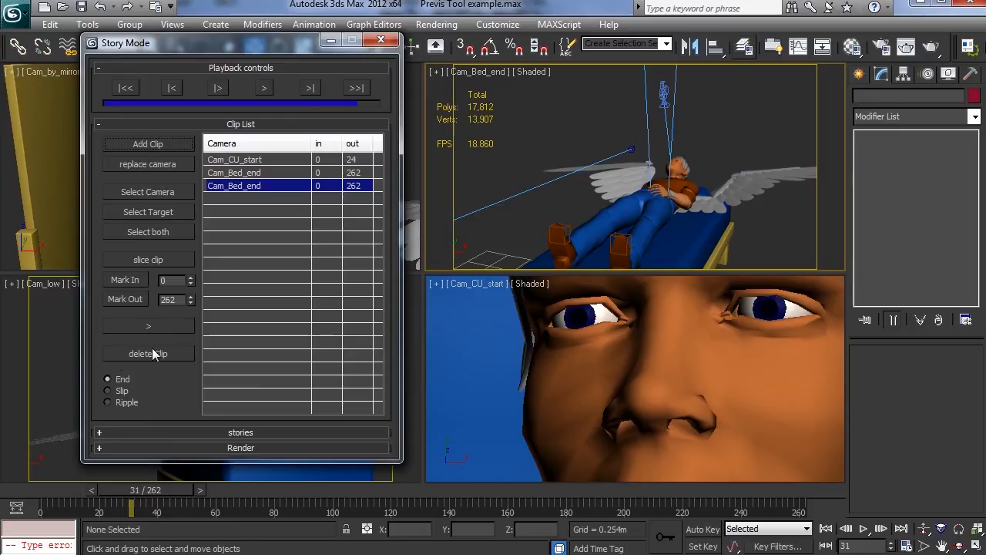
{"action": "left_click", "coordinate": [148, 353]}
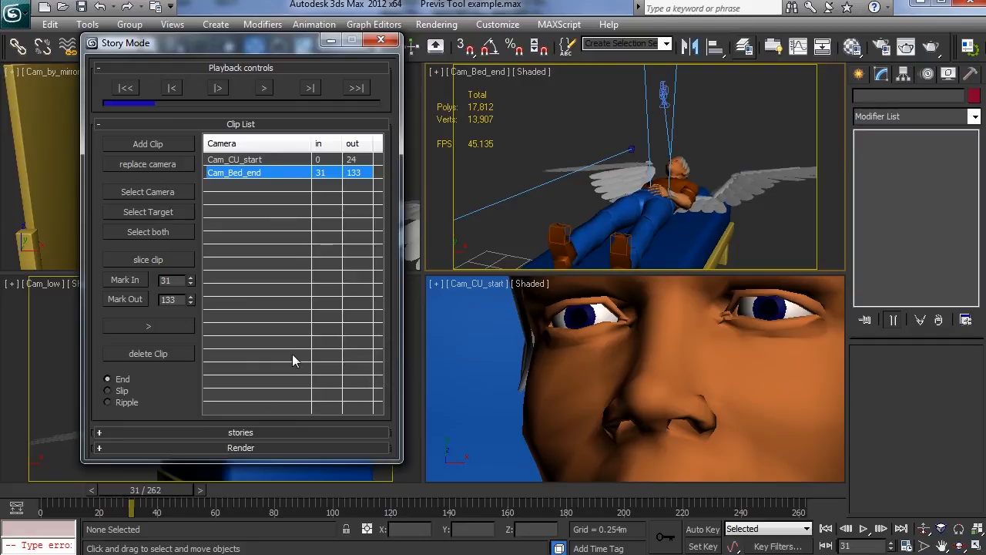
{"action": "left_click", "coordinate": [235, 160]}
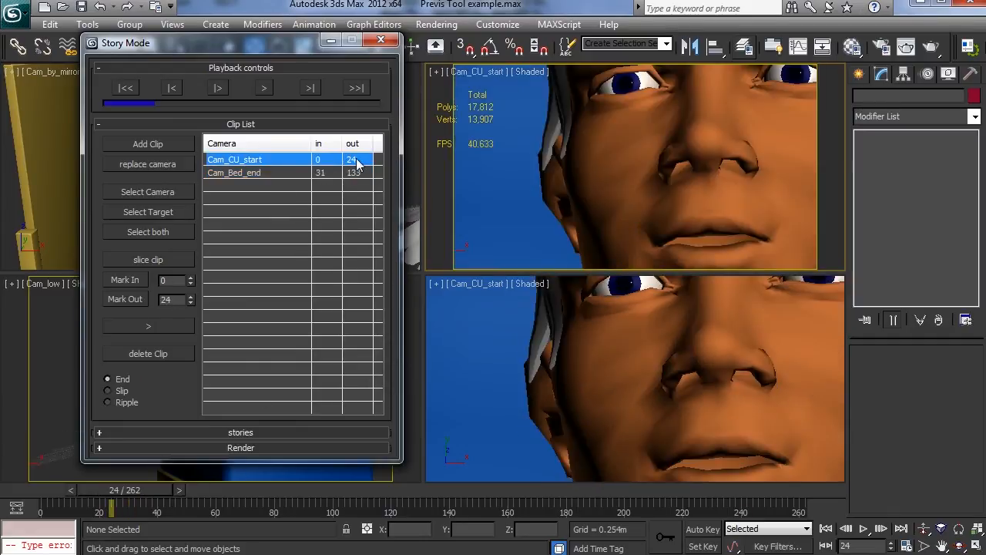
{"action": "left_click", "coordinate": [125, 87]}
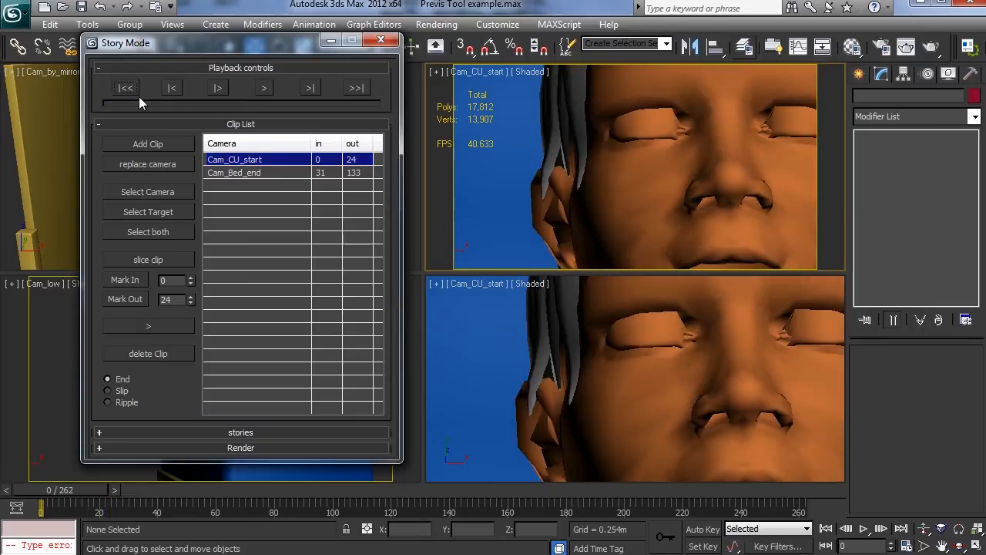
{"action": "mouse_move", "coordinate": [268, 83]}
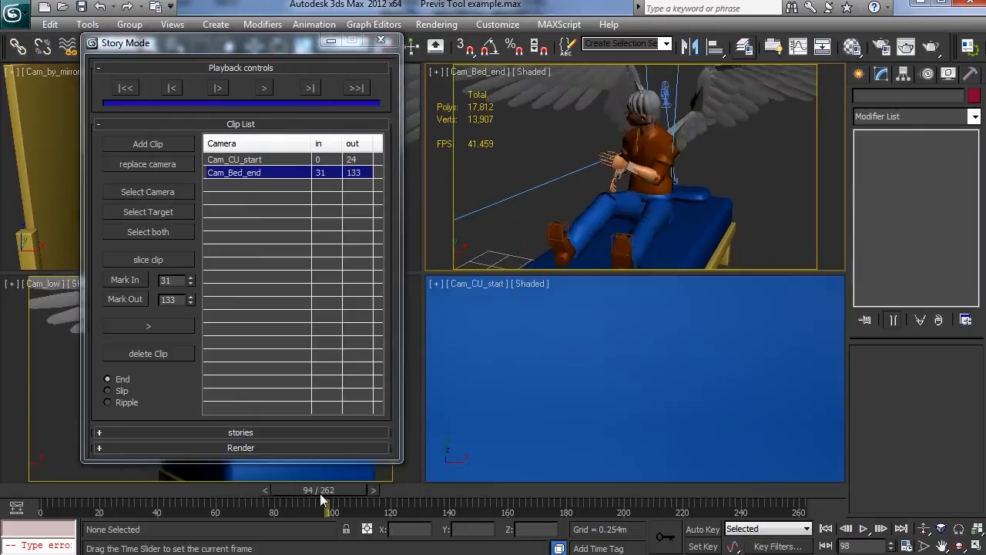
Step: Move the Story Mode window aside and add a Cam_low clip from frame 140 to 174
{"action": "left_click_drag", "start_coordinate": [328, 508], "coordinate": [430, 509]}
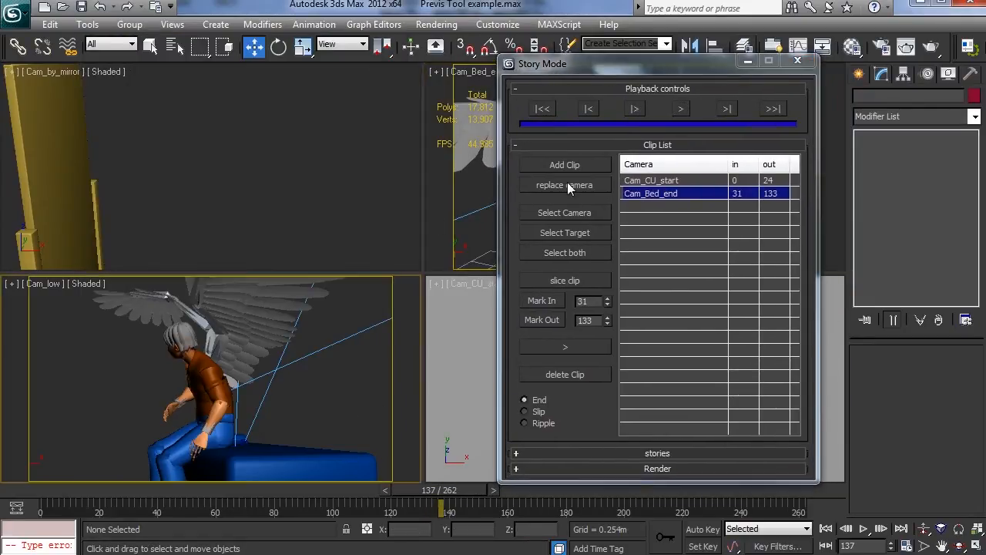
{"action": "left_click", "coordinate": [565, 165]}
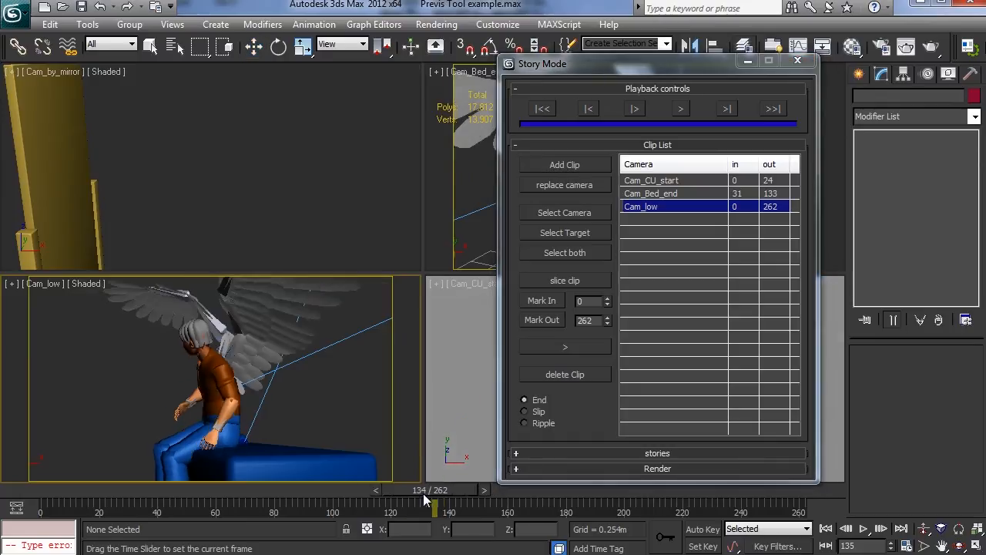
{"action": "left_click_drag", "start_coordinate": [432, 506], "coordinate": [443, 506]}
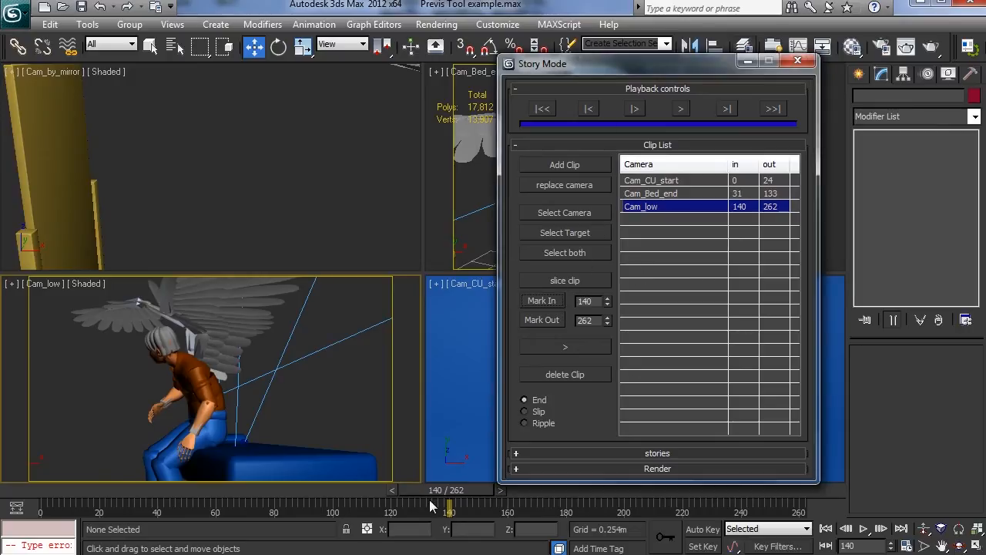
{"action": "left_click_drag", "start_coordinate": [449, 500], "coordinate": [537, 500]}
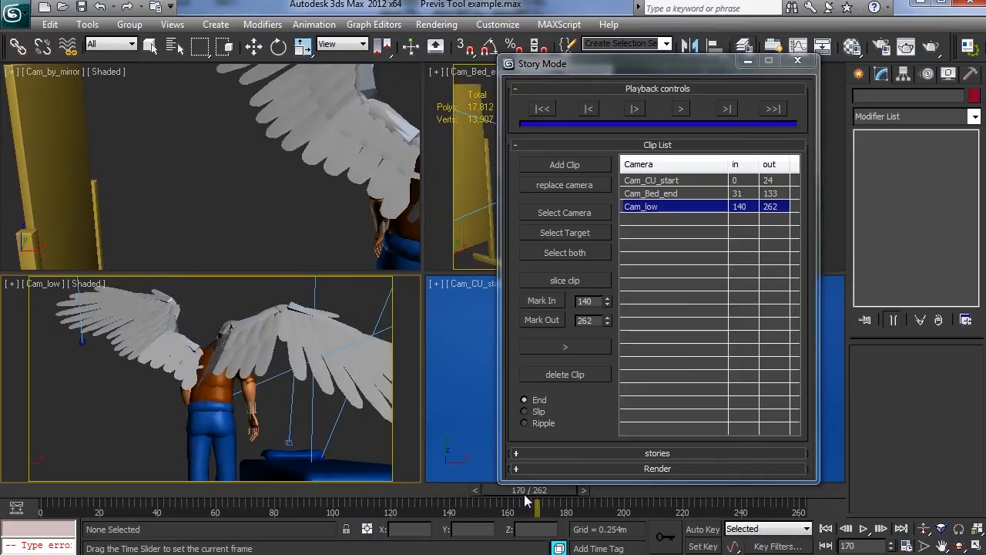
{"action": "left_click_drag", "start_coordinate": [537, 501], "coordinate": [547, 501]}
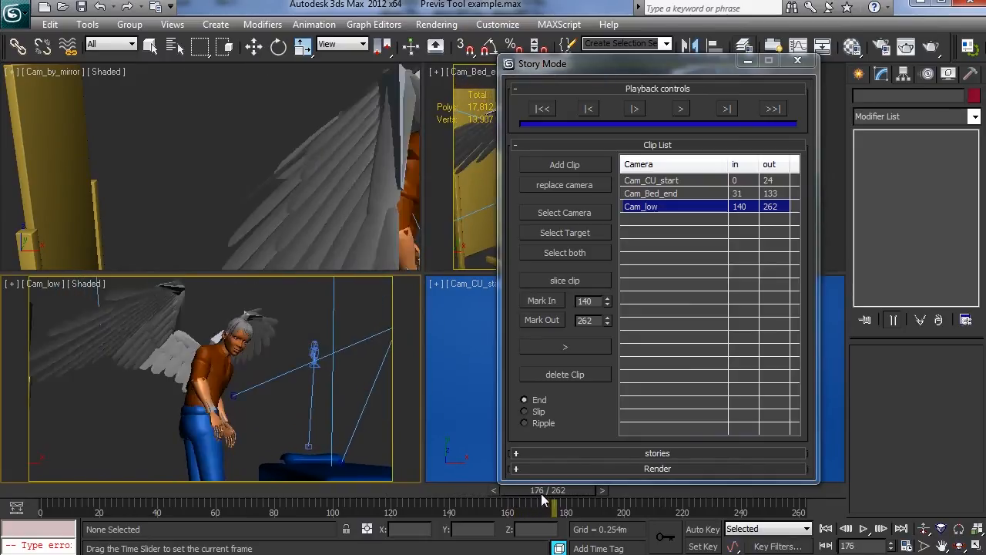
{"action": "left_click_drag", "start_coordinate": [543, 502], "coordinate": [537, 502]}
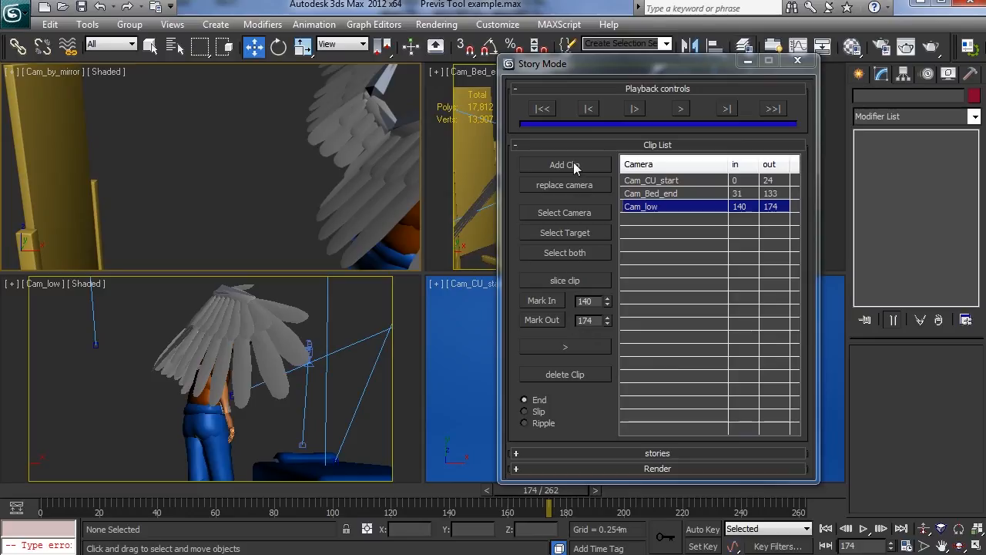
Step: Add a Cam_by_mirror clip and mark its out point at frame 241
{"action": "left_click", "coordinate": [565, 164]}
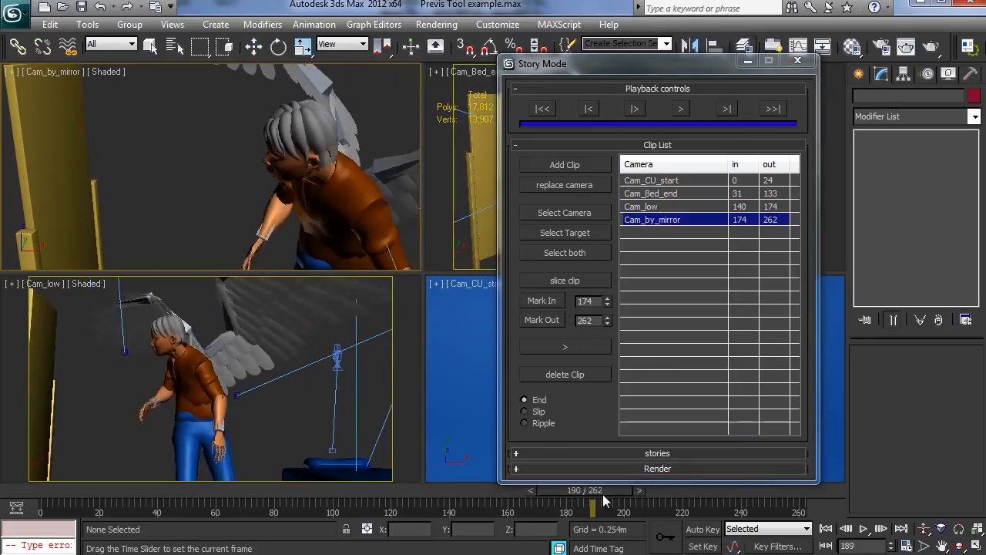
{"action": "left_click_drag", "start_coordinate": [594, 504], "coordinate": [731, 505]}
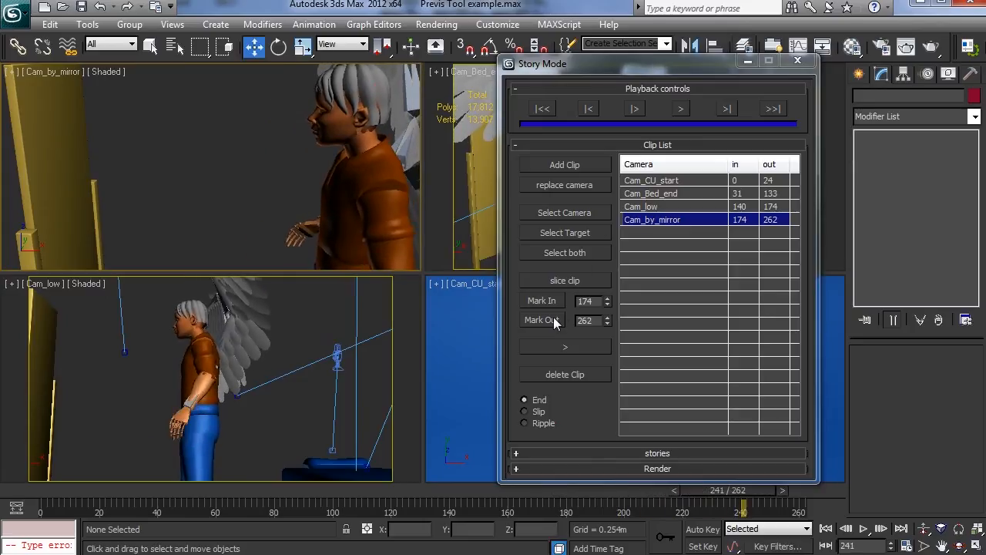
{"action": "left_click", "coordinate": [517, 144]}
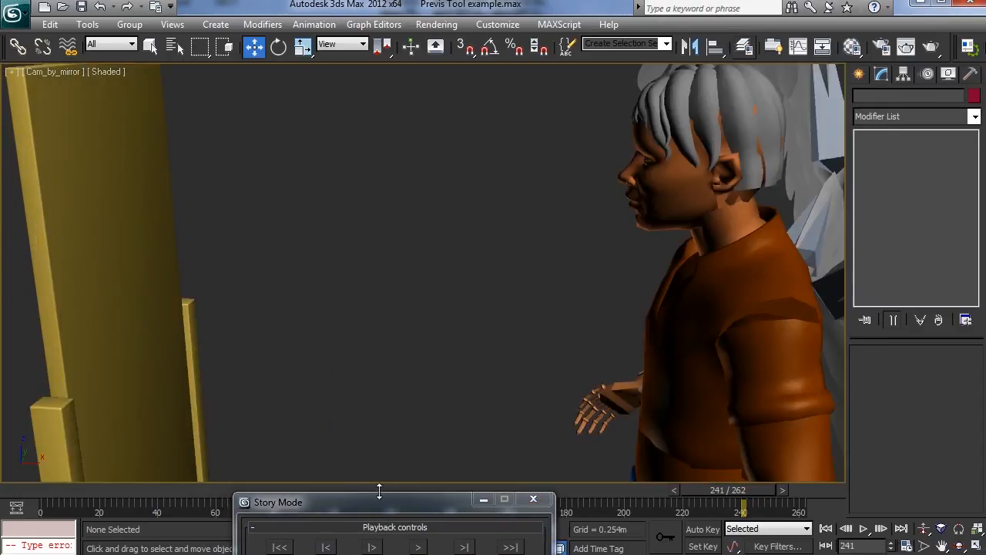
Step: Maximize the Cam_by_mirror viewport to fill the workspace
{"action": "left_click", "coordinate": [864, 529]}
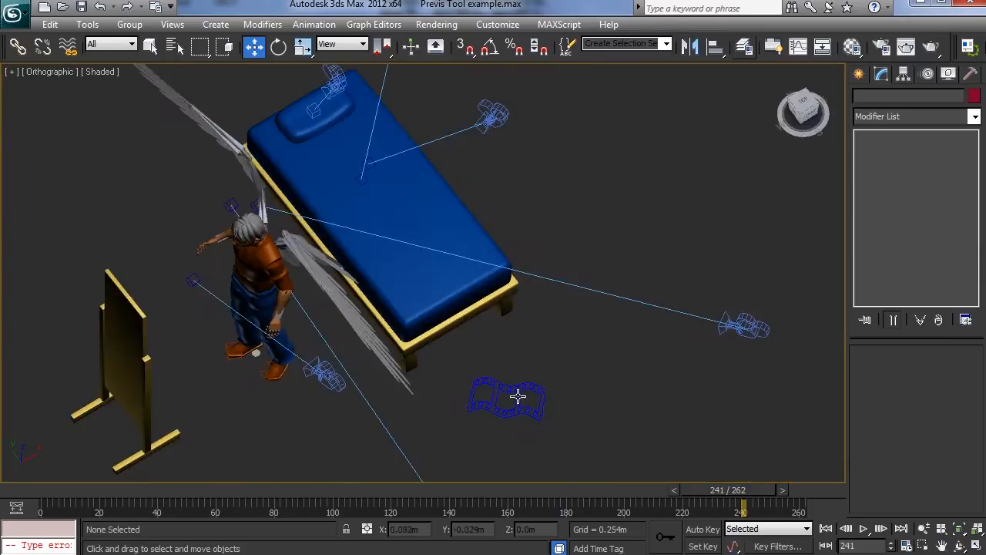
Step: Select the FilmStrip001 helper to reveal its Previs modifier panel
{"action": "left_click", "coordinate": [504, 397]}
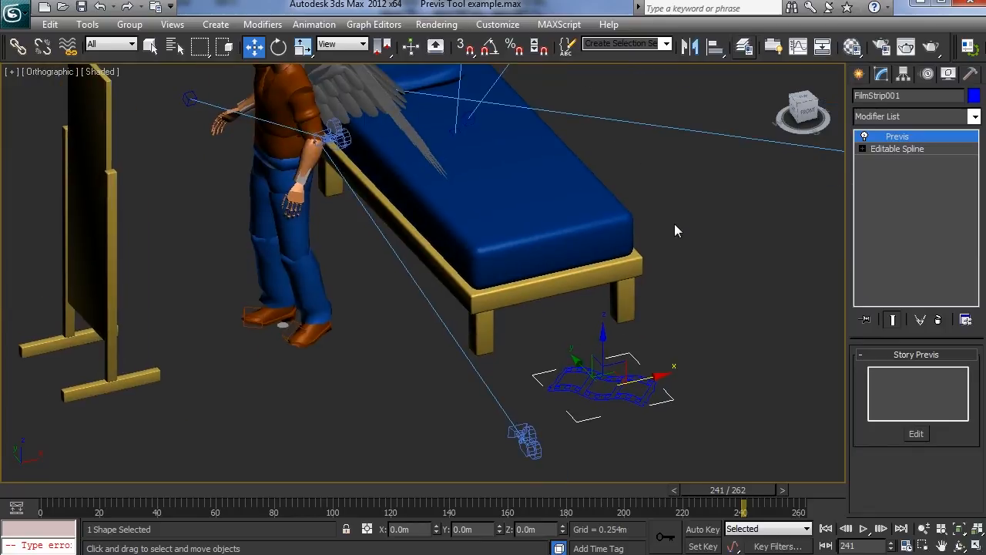
{"action": "mouse_move", "coordinate": [630, 370]}
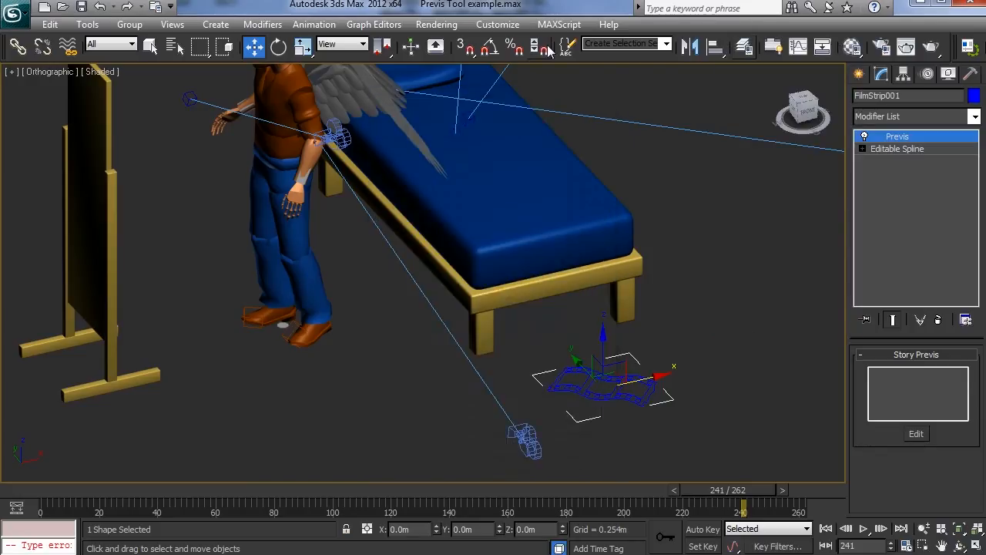
Step: Deselect, then reselect FilmStrip001 to bring back its Previs modifier and Story Previs rollout
{"action": "left_click", "coordinate": [559, 24]}
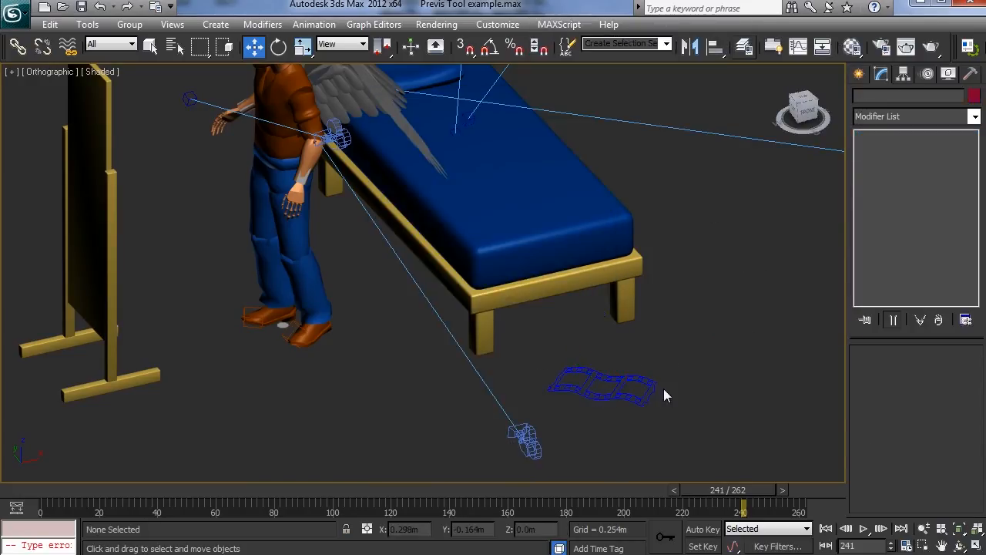
{"action": "left_click", "coordinate": [601, 385]}
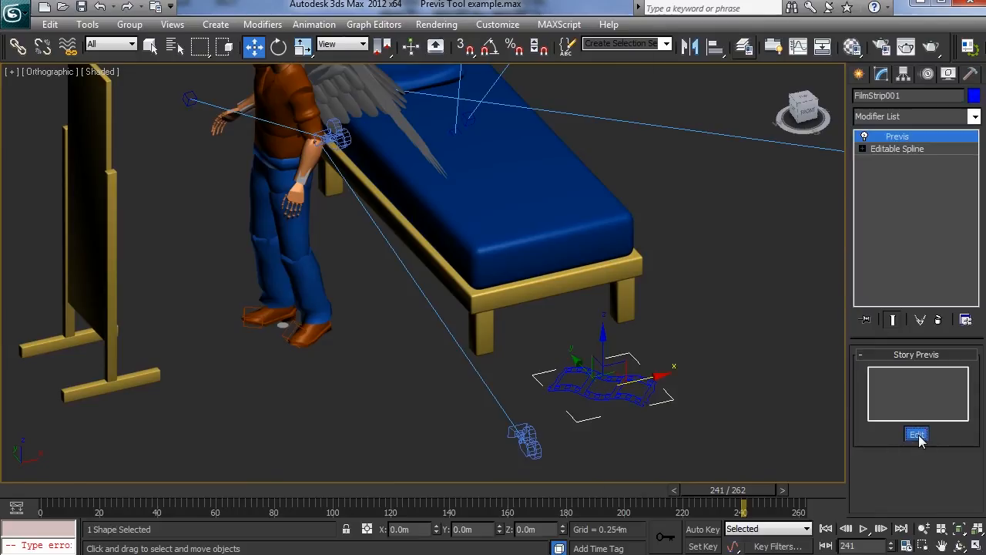
Step: Open FilmStrip001's story editor and review its 9.1-second FilmStrip story entry
{"action": "left_click", "coordinate": [917, 433]}
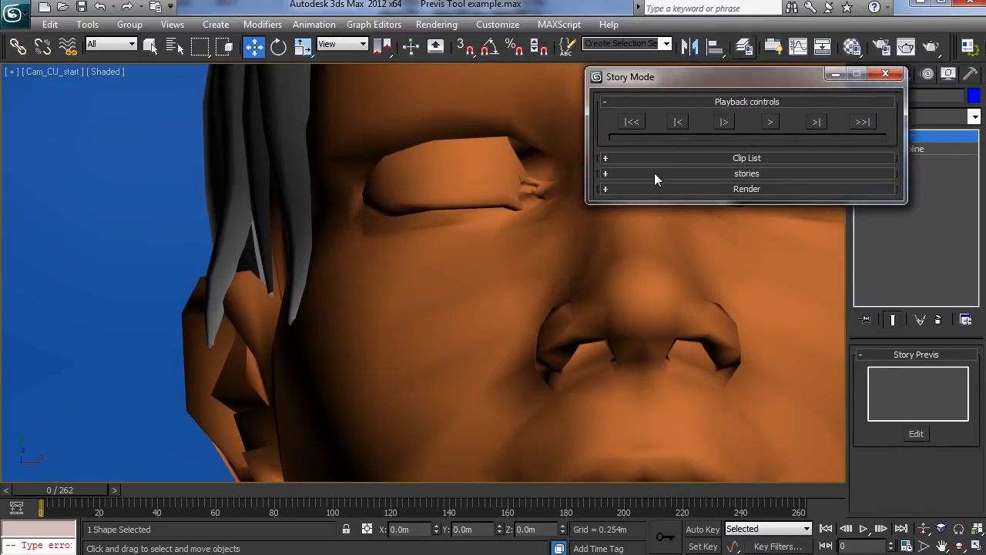
{"action": "left_click", "coordinate": [606, 174]}
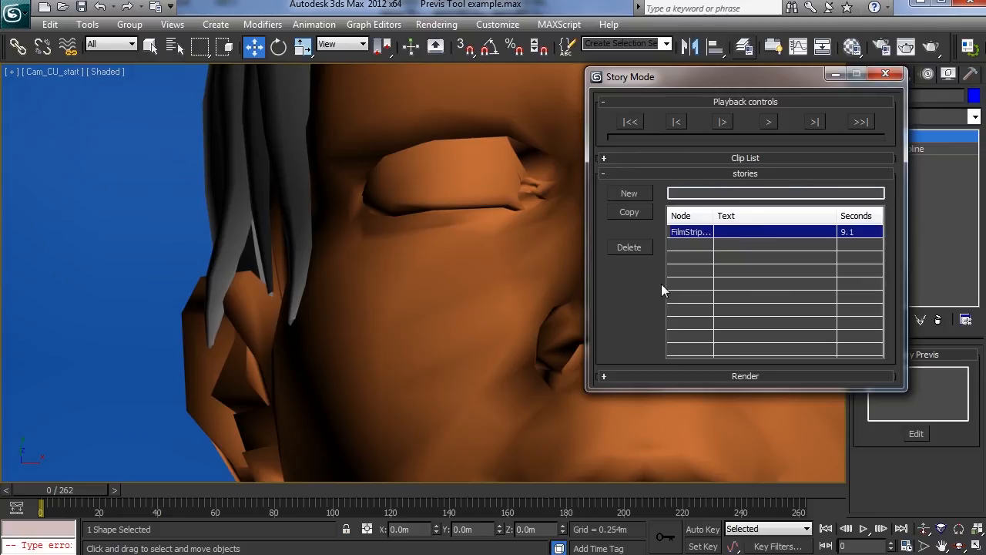
{"action": "mouse_move", "coordinate": [633, 236]}
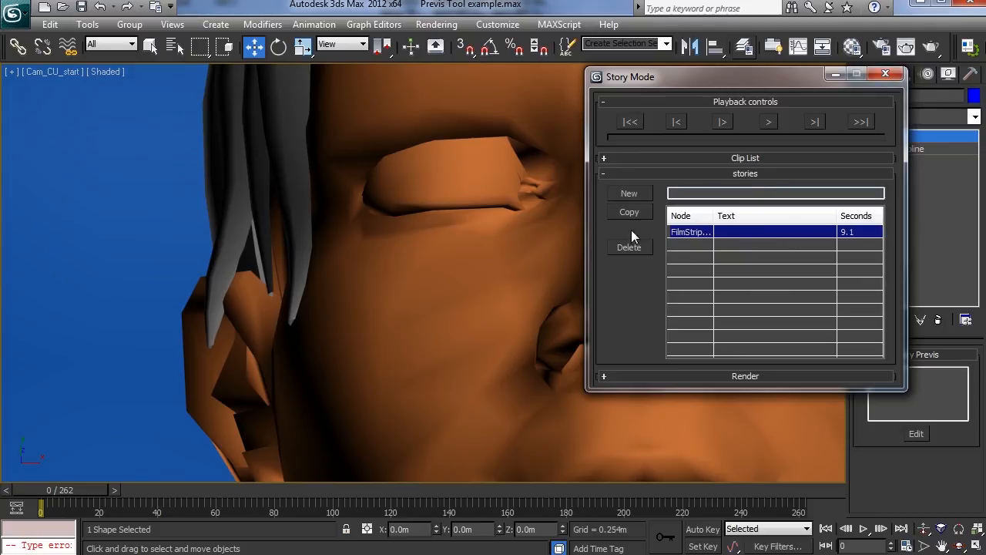
{"action": "left_click", "coordinate": [629, 211]}
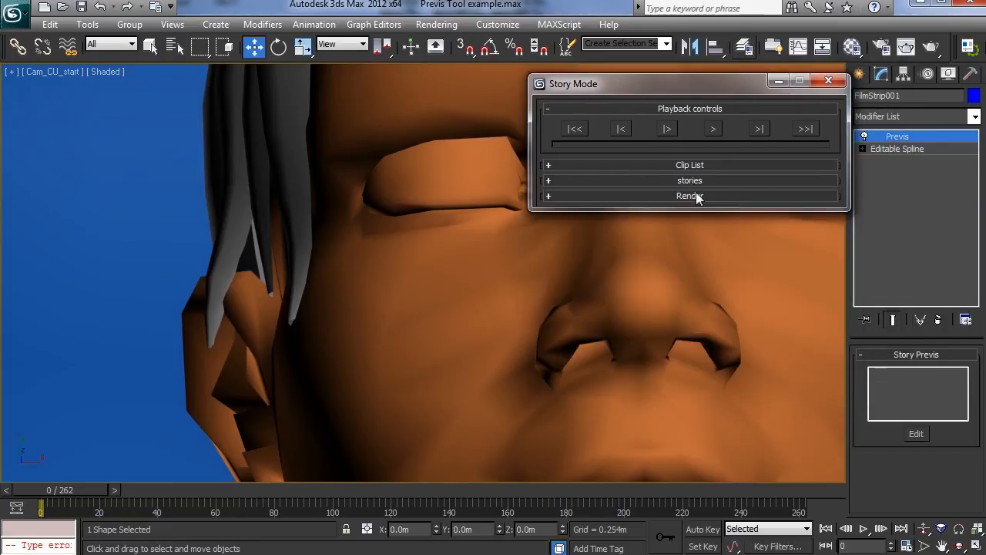
Step: Move Cam_Bed_end below Cam_low in the clip list and play the story from the start
{"action": "left_click", "coordinate": [549, 164]}
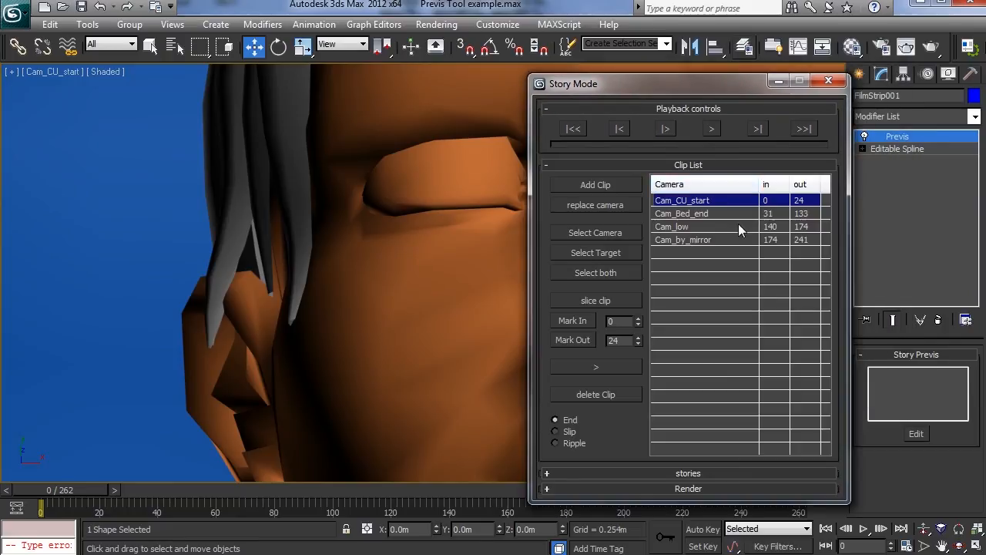
{"action": "left_click", "coordinate": [681, 214]}
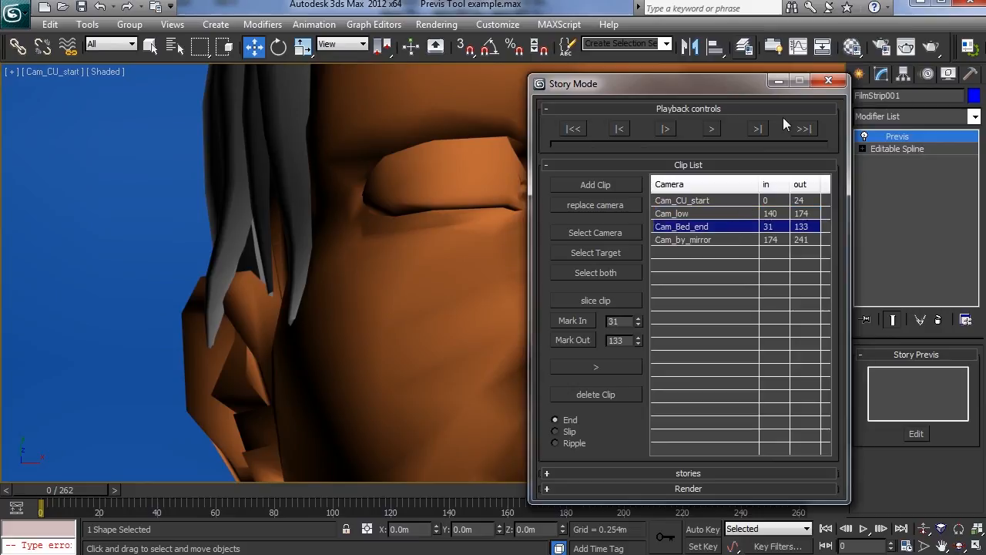
{"action": "left_click", "coordinate": [829, 80]}
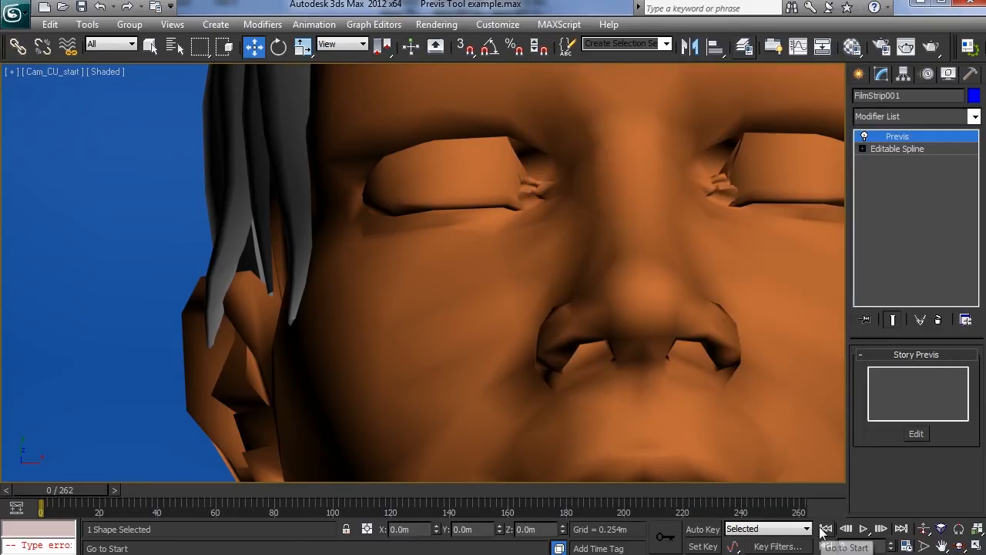
{"action": "left_click", "coordinate": [916, 434]}
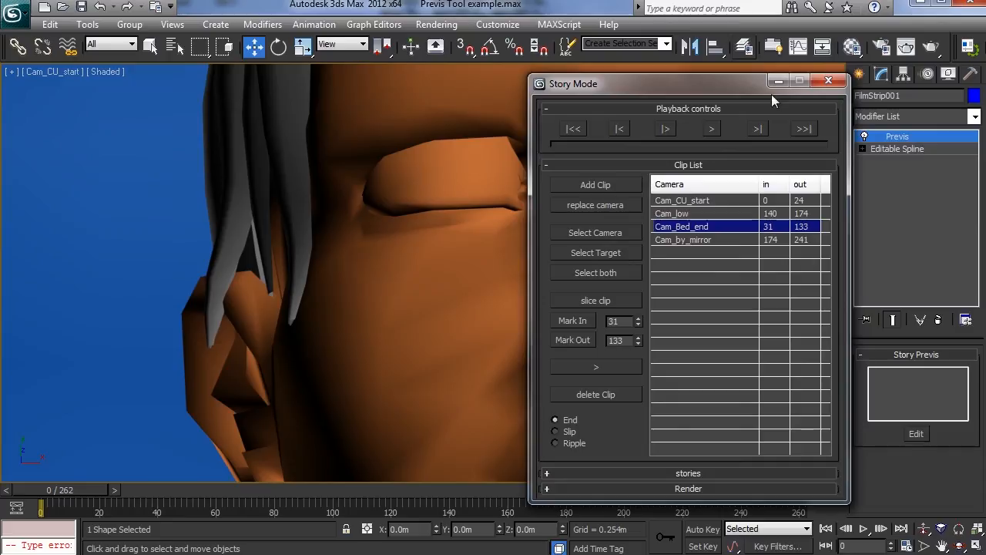
{"action": "left_click_drag", "start_coordinate": [688, 83], "coordinate": [468, 514]}
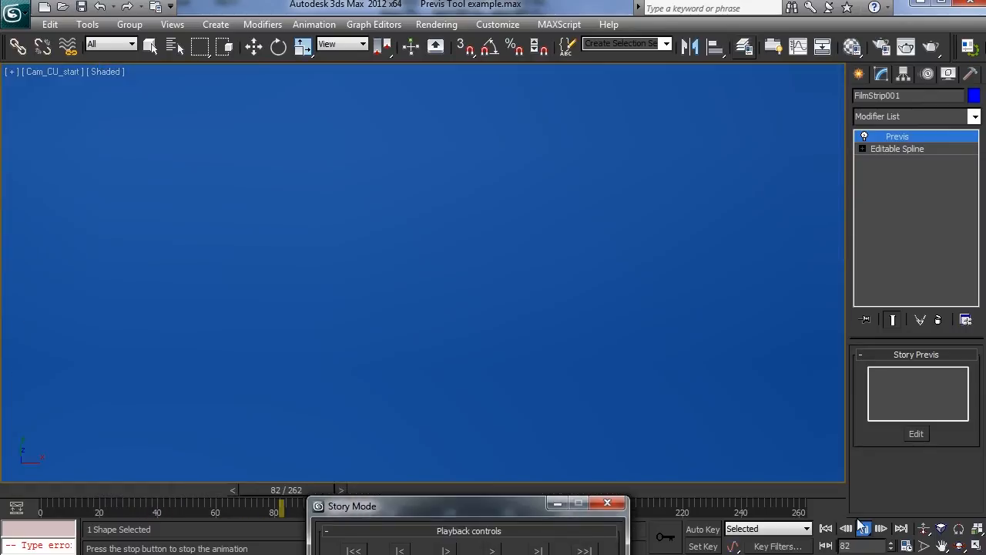
{"action": "left_click", "coordinate": [865, 528]}
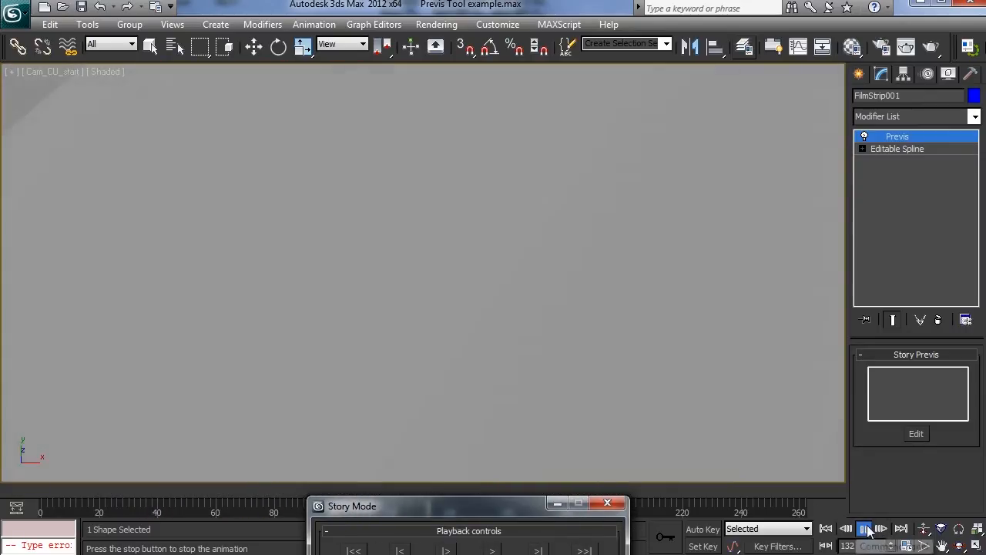
{"action": "left_click", "coordinate": [864, 528]}
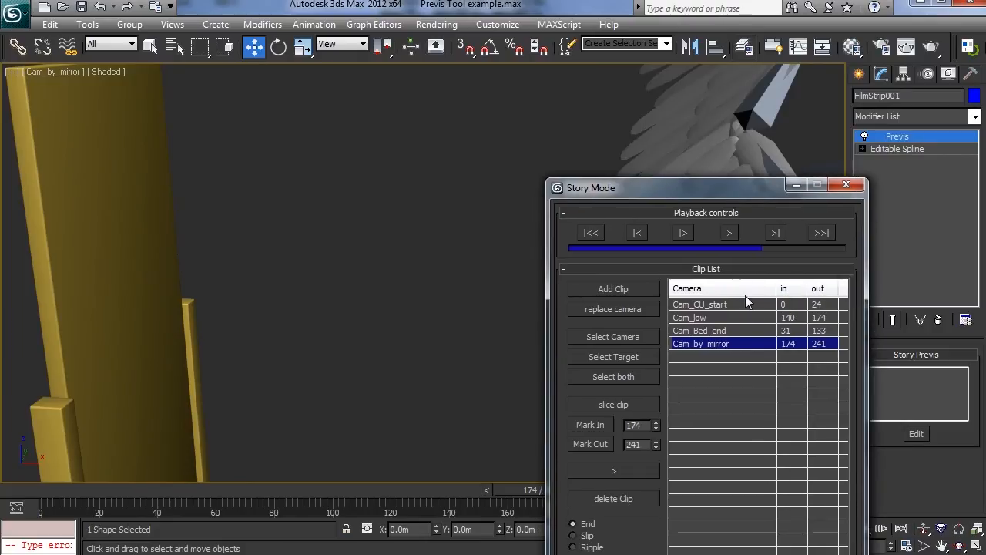
Step: Extend the Cam_Bed_end clip's out point from frame 133 to 173
{"action": "left_click", "coordinate": [699, 330]}
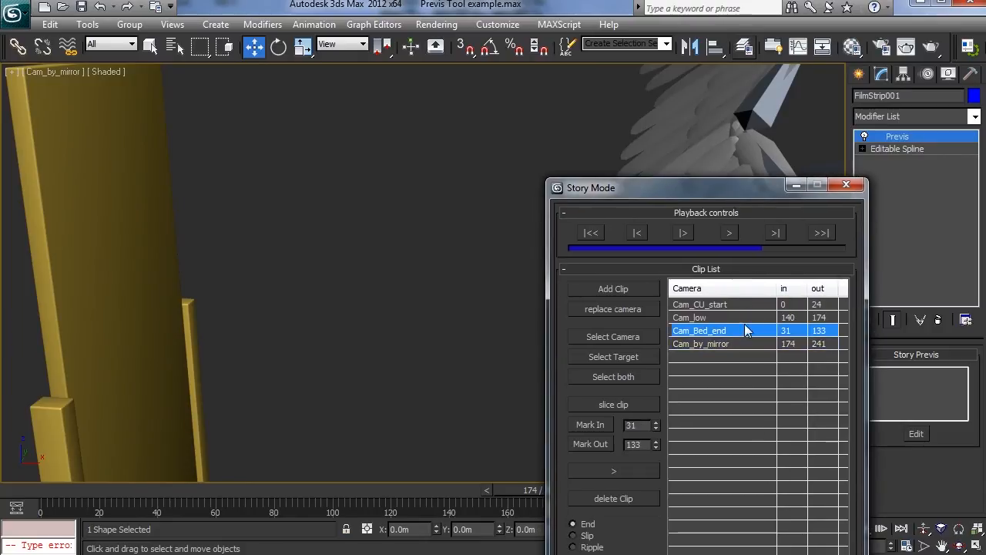
{"action": "left_click", "coordinate": [689, 317]}
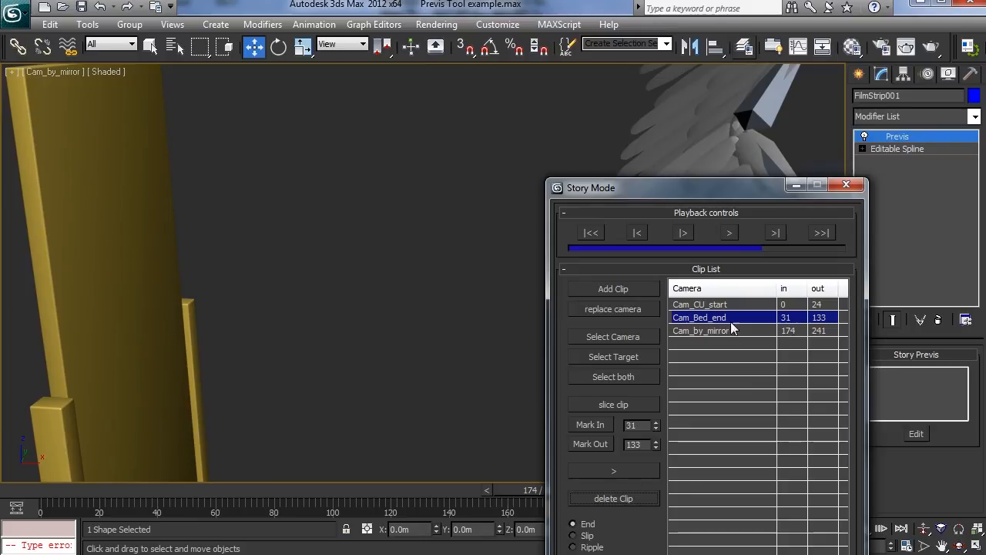
{"action": "left_click", "coordinate": [699, 317]}
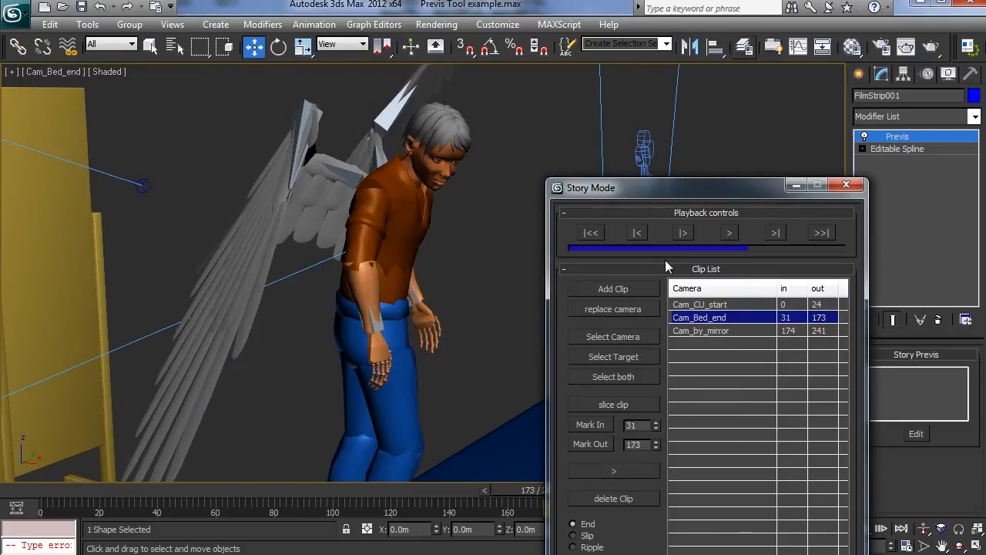
{"action": "left_click", "coordinate": [699, 304]}
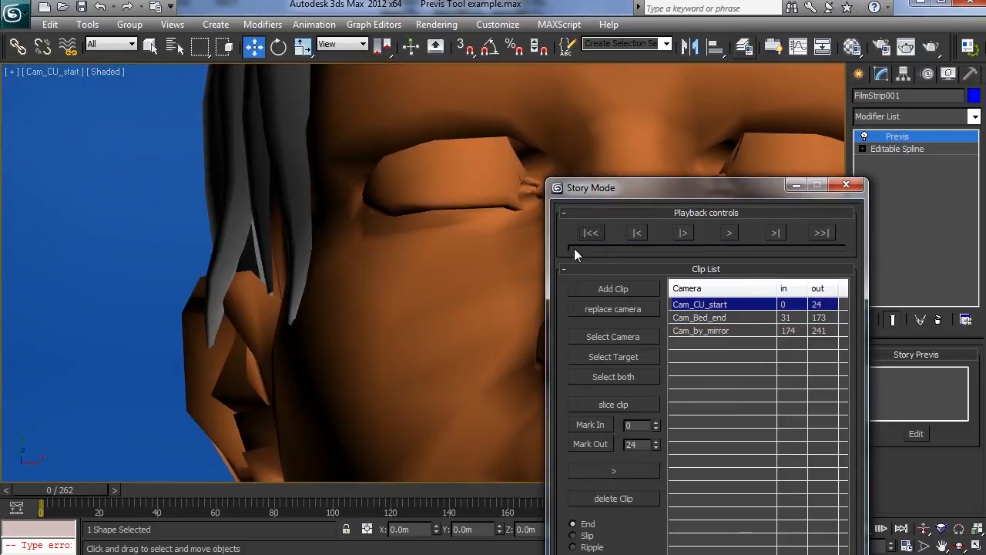
{"action": "left_click", "coordinate": [699, 318]}
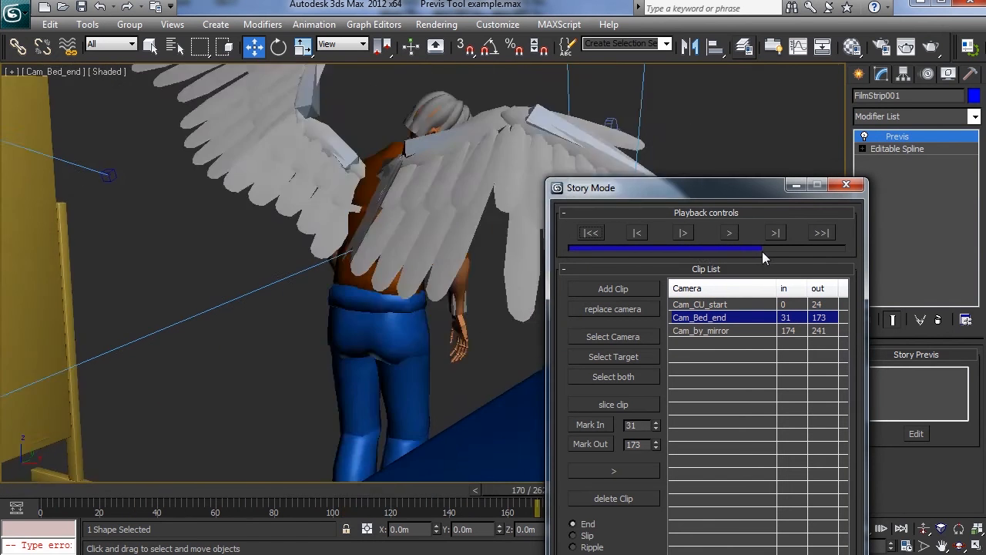
Step: Collapse the clip list and play the story through its camera cuts to Cam_by_mirror
{"action": "left_click", "coordinate": [700, 329]}
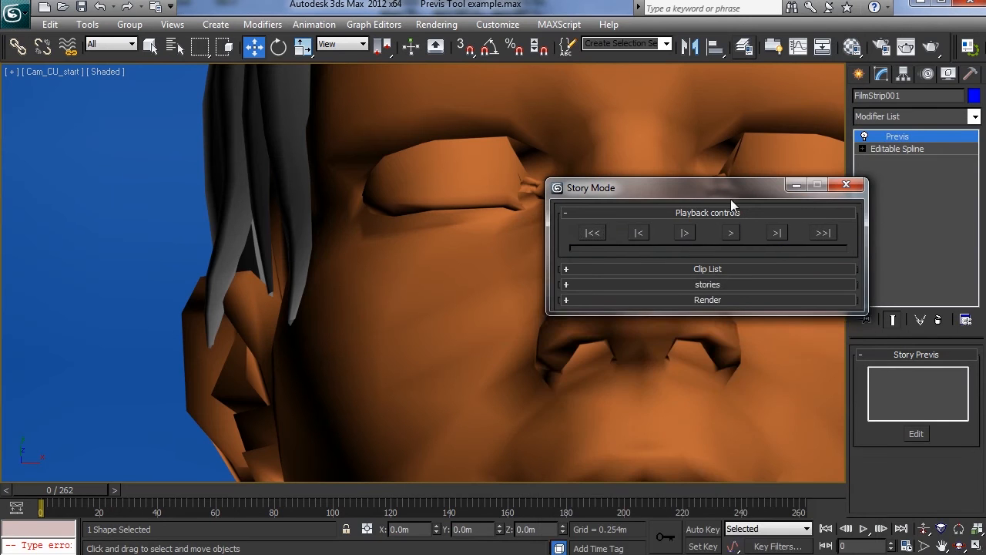
{"action": "left_click", "coordinate": [684, 232]}
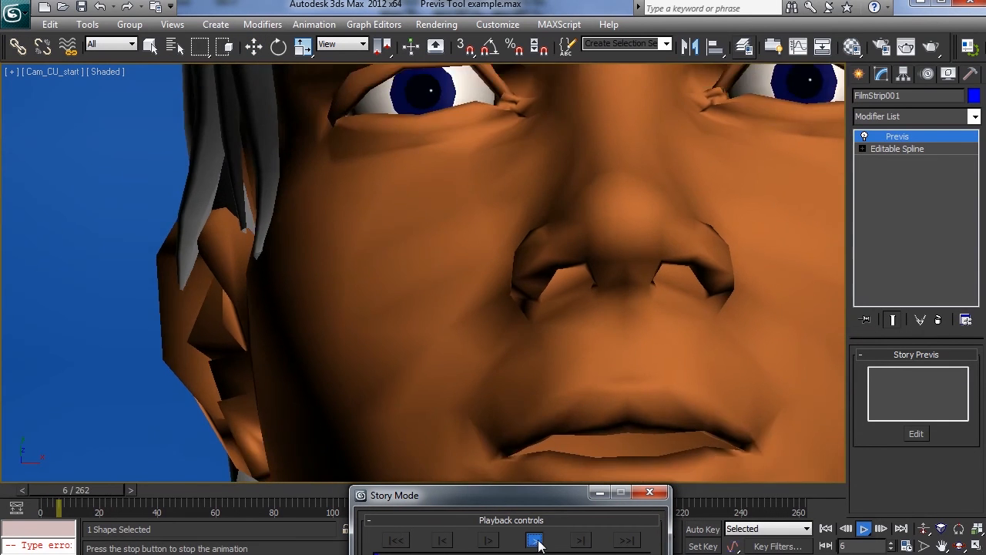
{"action": "left_click", "coordinate": [534, 540]}
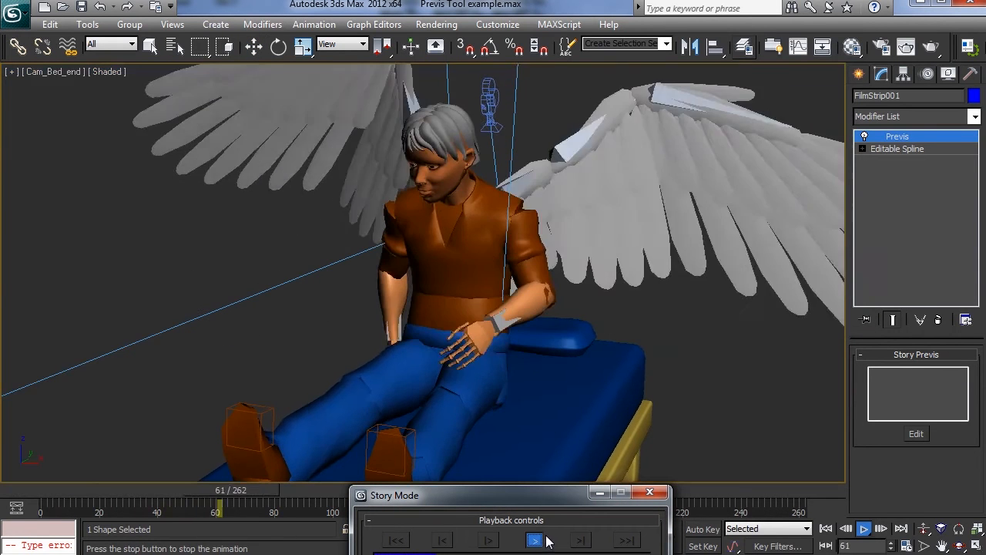
{"action": "left_click", "coordinate": [535, 539]}
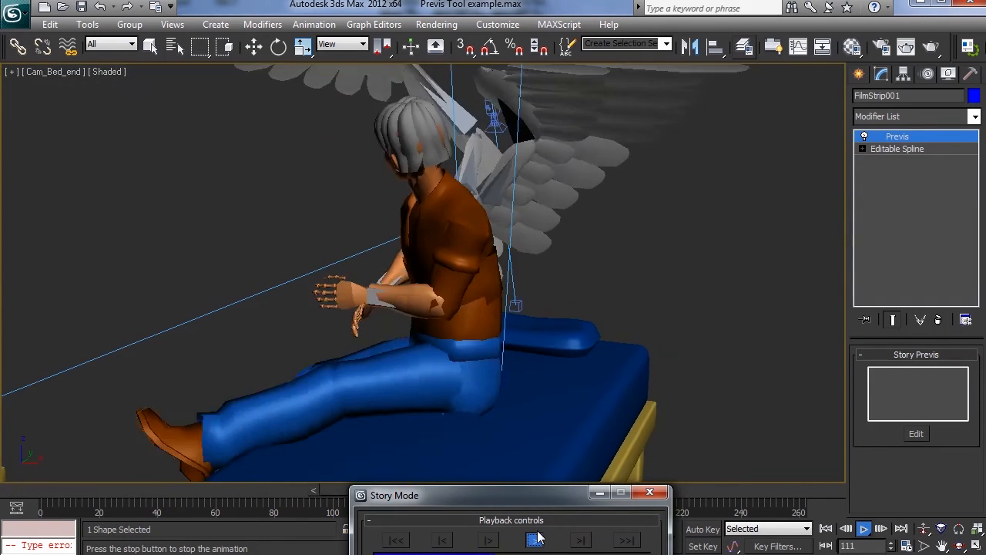
{"action": "left_click", "coordinate": [537, 539]}
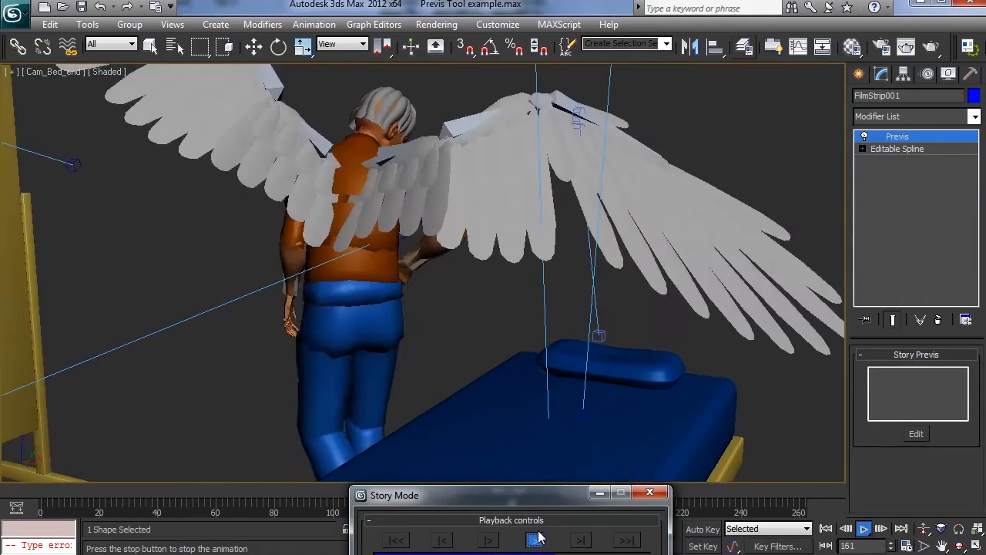
{"action": "left_click", "coordinate": [535, 540]}
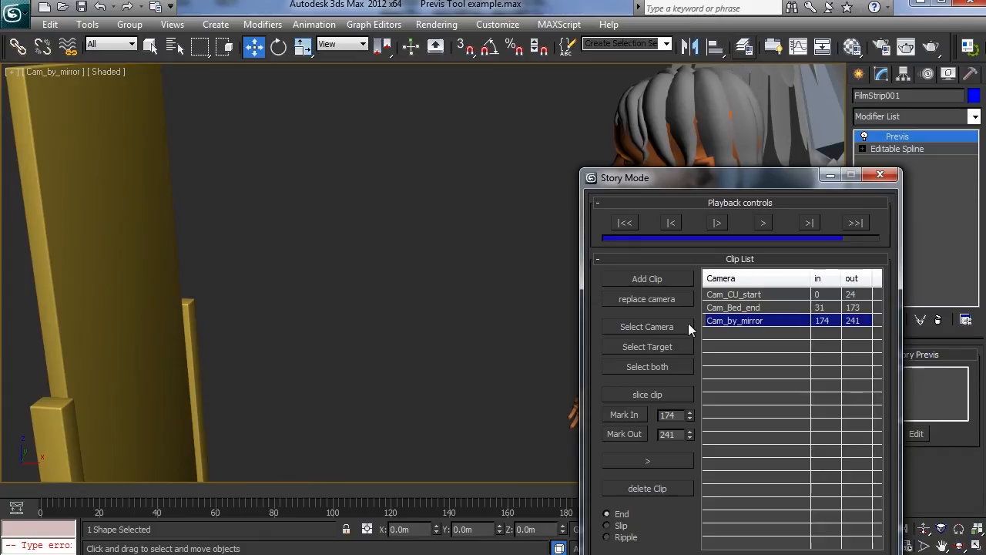
Step: Add a Cam_High clip after the opening close-up, with its in point raised to frame 2
{"action": "left_click", "coordinate": [733, 306]}
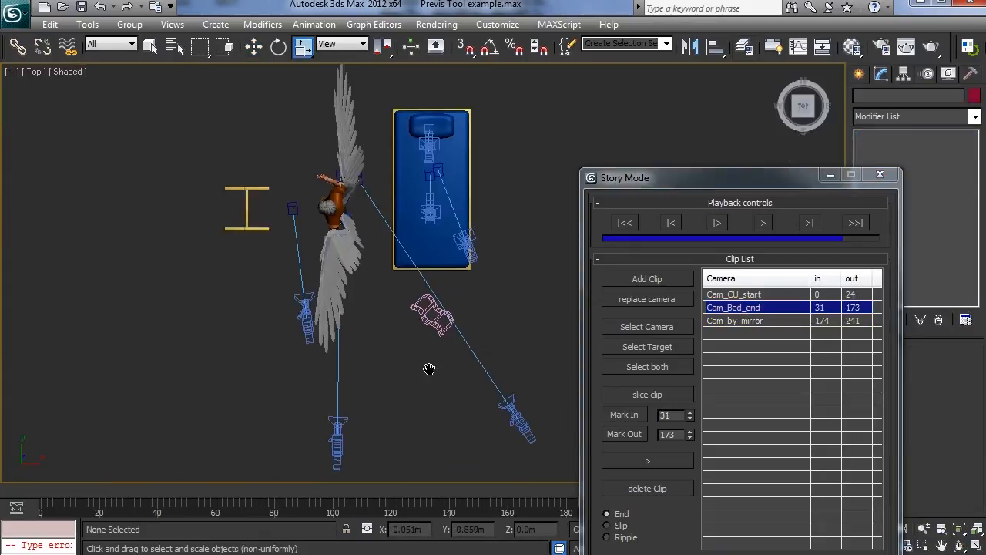
{"action": "right_click", "coordinate": [429, 368]}
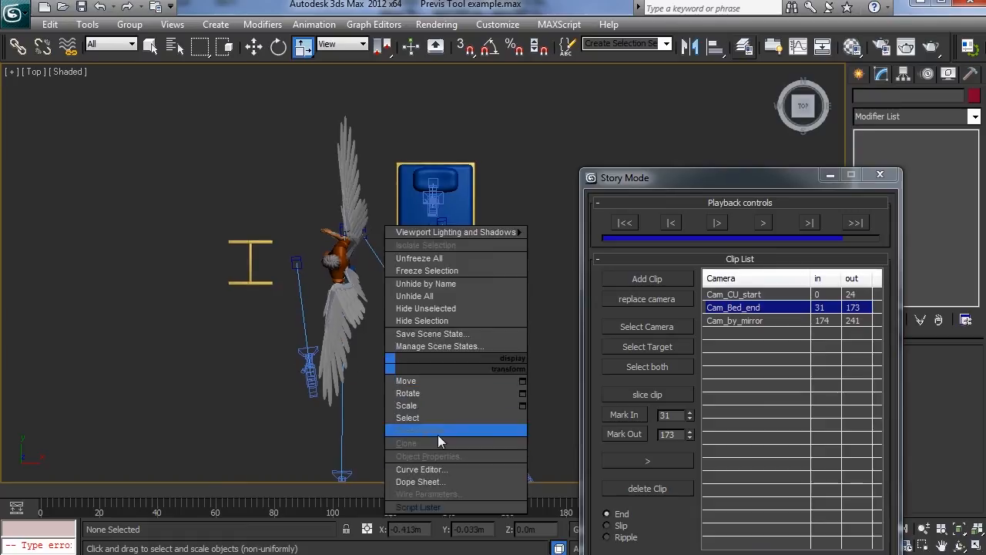
{"action": "left_click", "coordinate": [648, 326]}
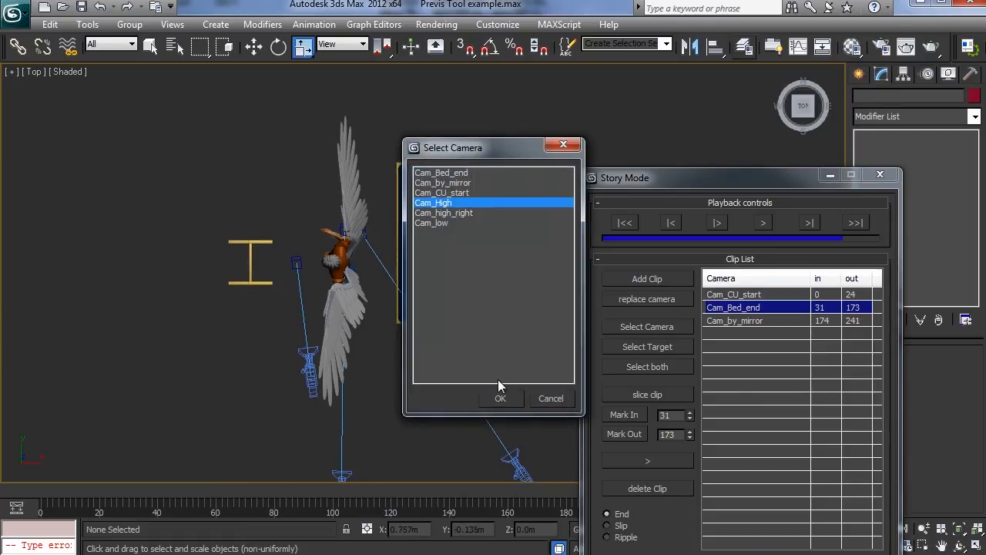
{"action": "left_click", "coordinate": [501, 399]}
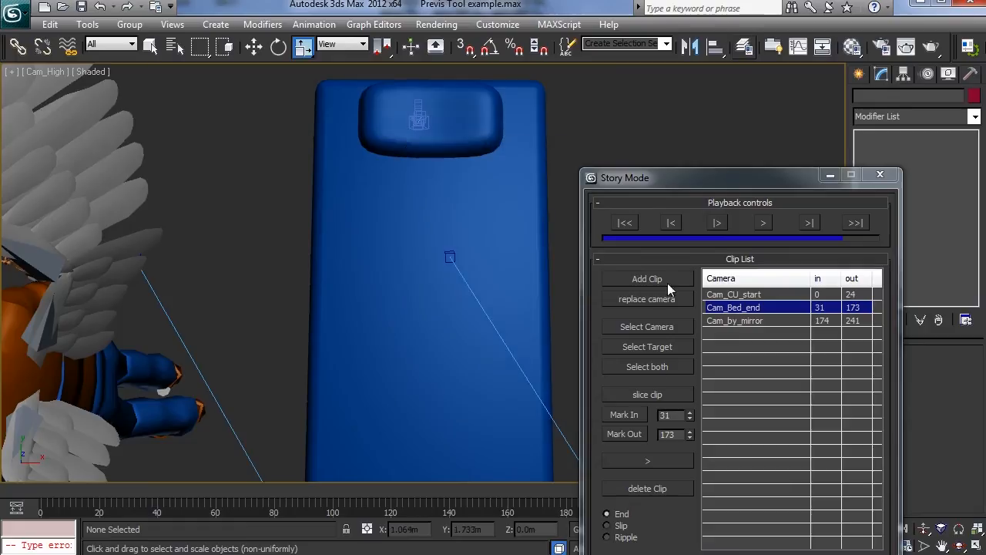
{"action": "left_click", "coordinate": [646, 279]}
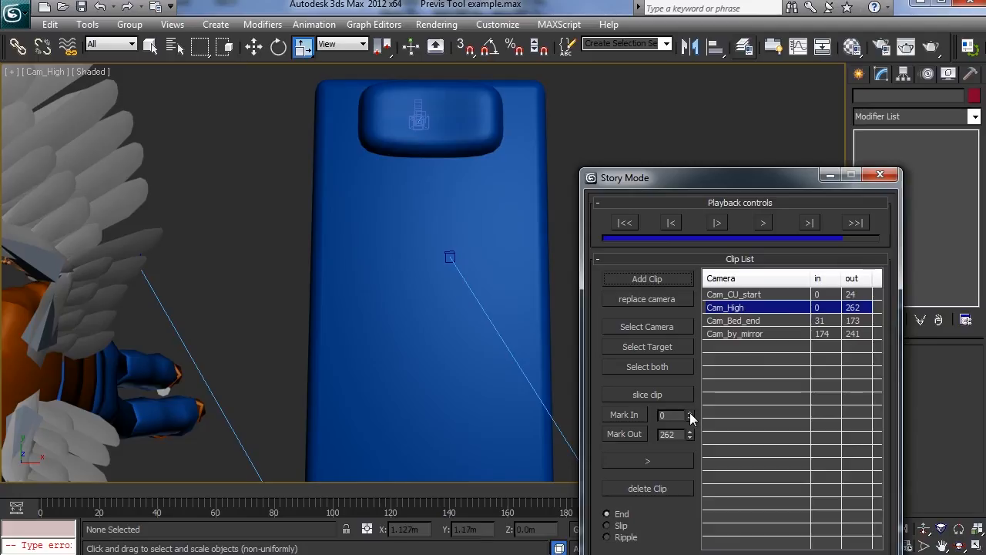
{"action": "left_click", "coordinate": [690, 412]}
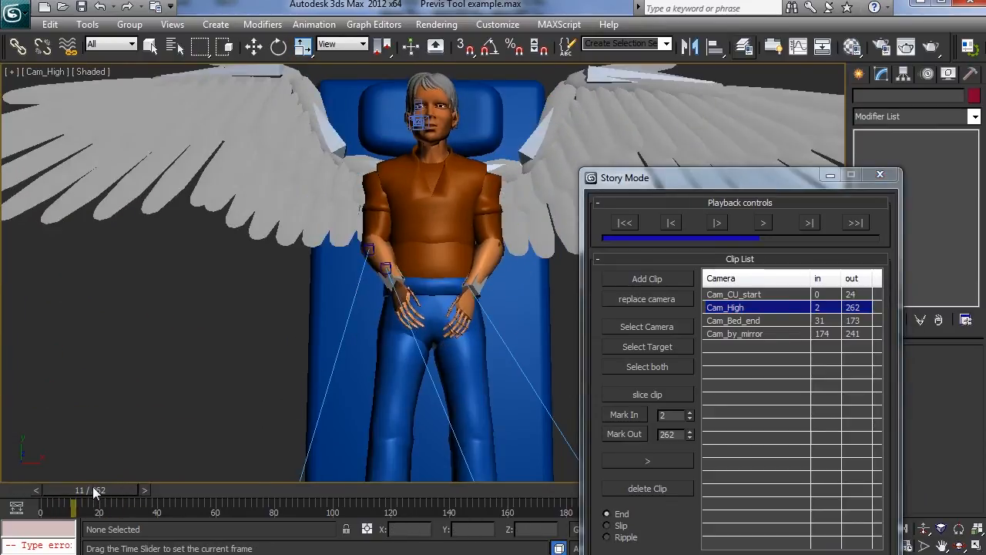
{"action": "left_click_drag", "start_coordinate": [95, 504], "coordinate": [154, 504]}
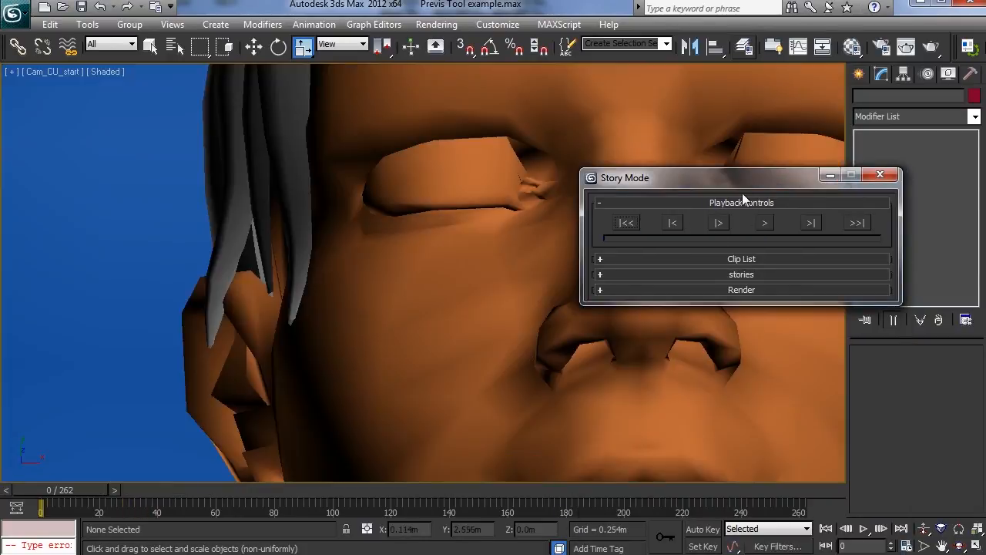
Step: Play the story edit containing the new Cam_High clip, then stop playback
{"action": "left_click", "coordinate": [764, 223]}
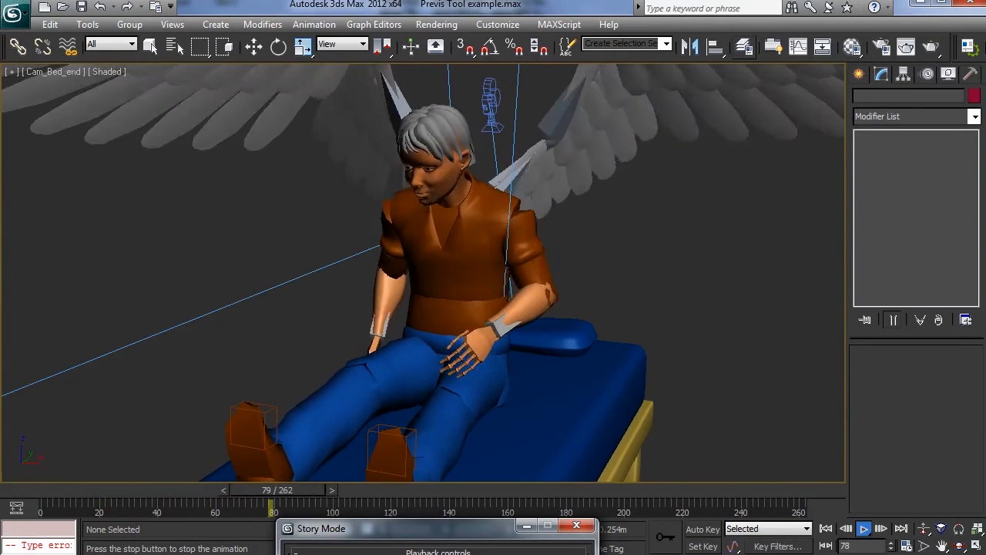
{"action": "left_click", "coordinate": [864, 529]}
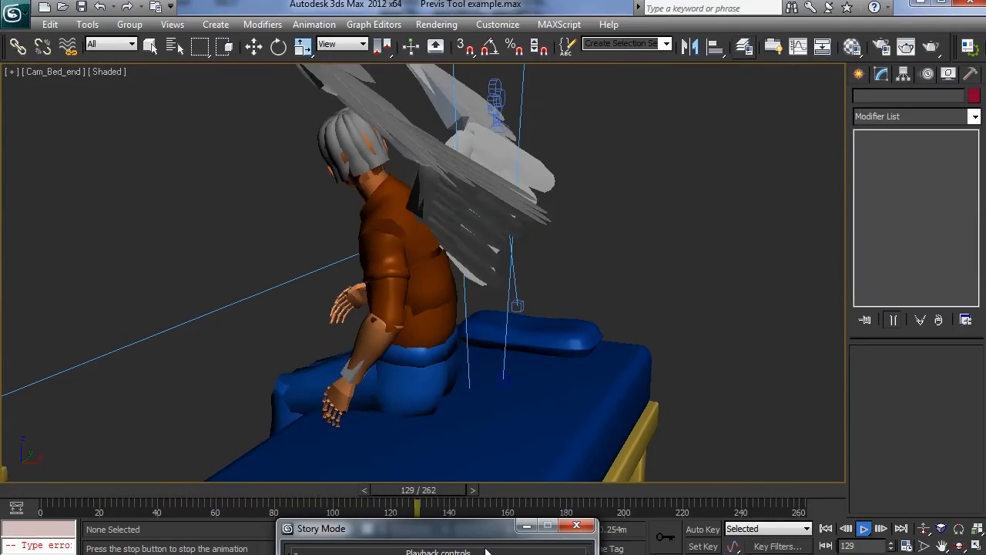
{"action": "left_click", "coordinate": [864, 528]}
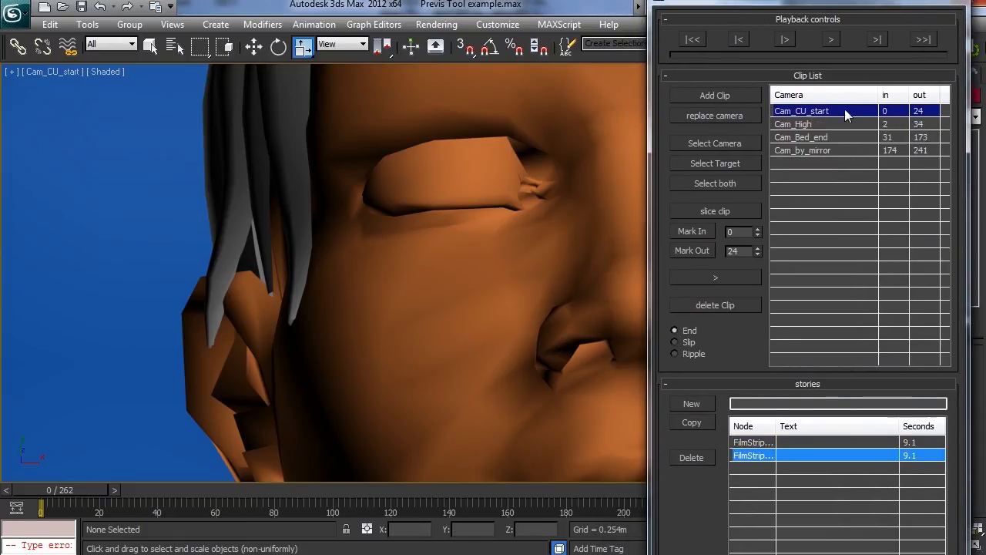
Step: Play the current edit, then switch to the first FilmStrip story and play it
{"action": "left_click", "coordinate": [831, 40]}
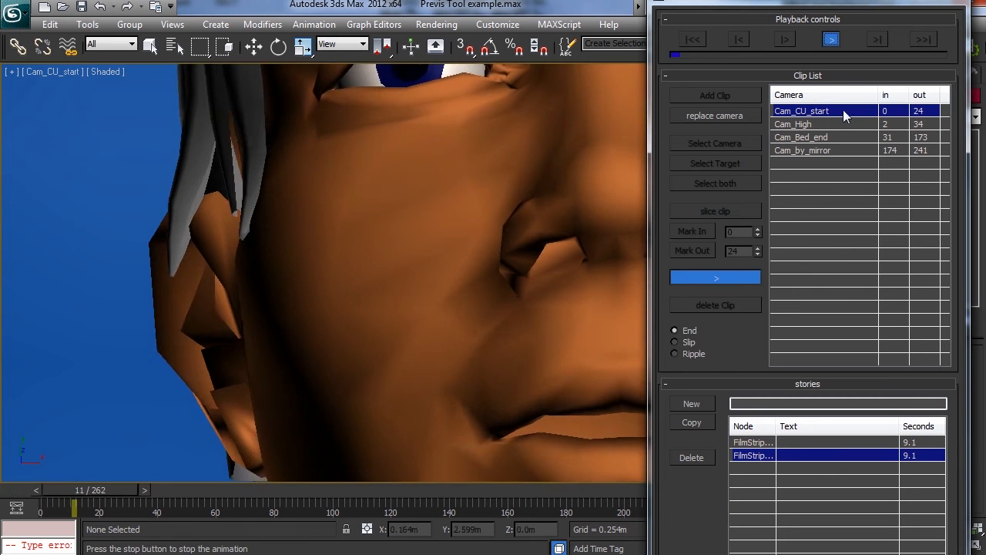
{"action": "left_click", "coordinate": [802, 136]}
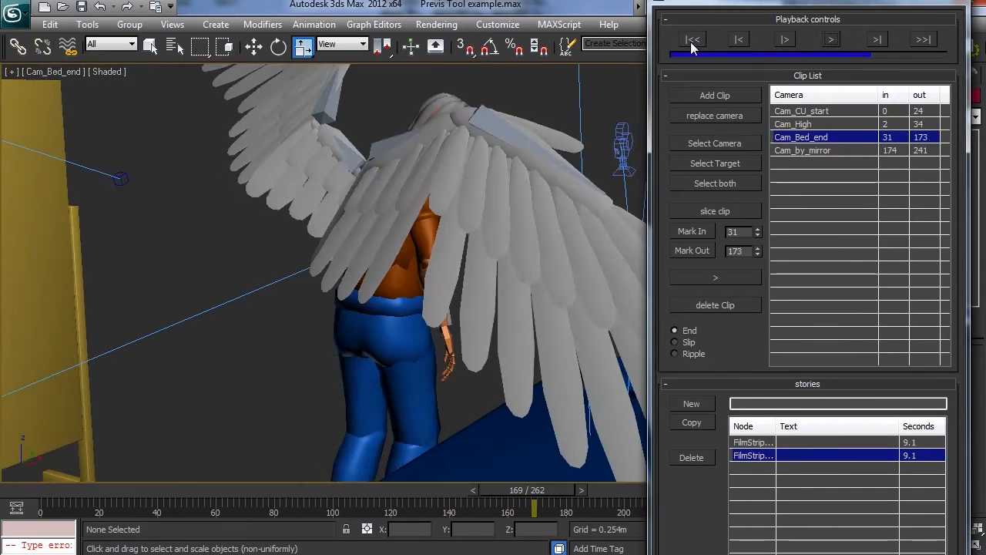
{"action": "left_click", "coordinate": [802, 110]}
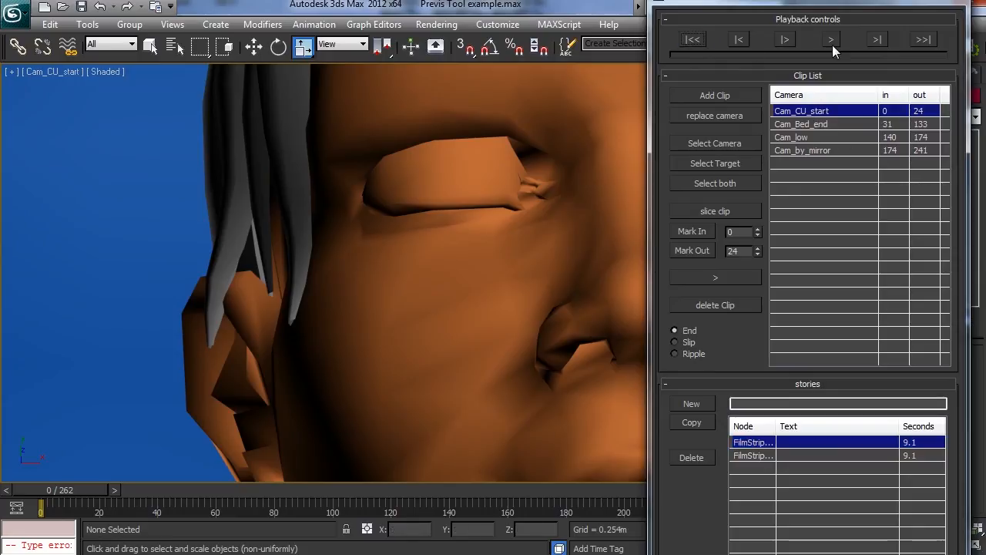
{"action": "left_click", "coordinate": [831, 40]}
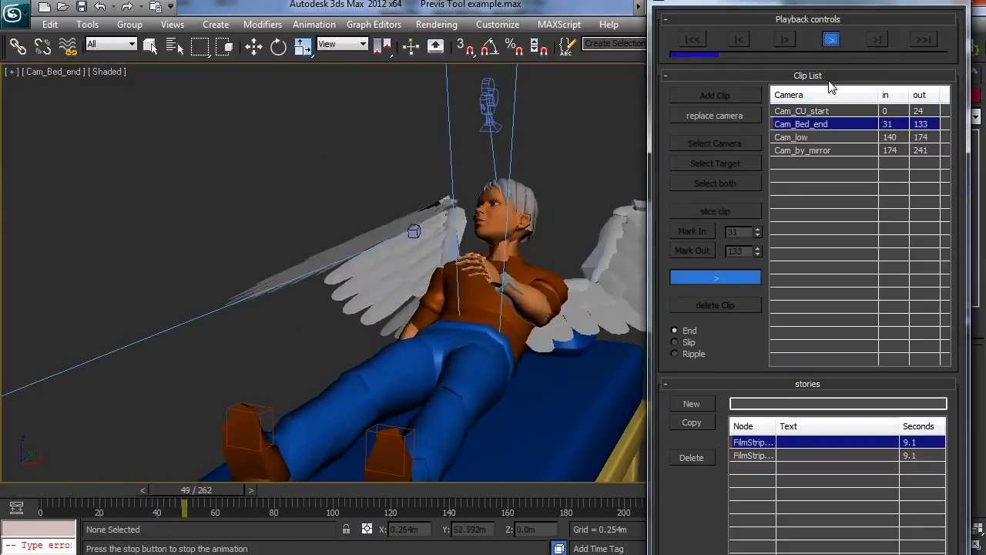
{"action": "left_click", "coordinate": [832, 38]}
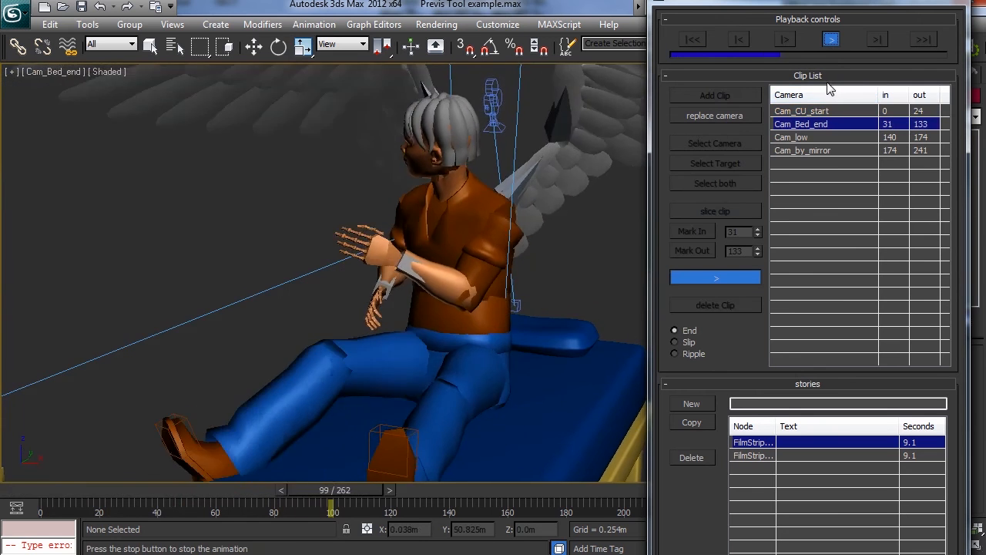
{"action": "left_click", "coordinate": [802, 137]}
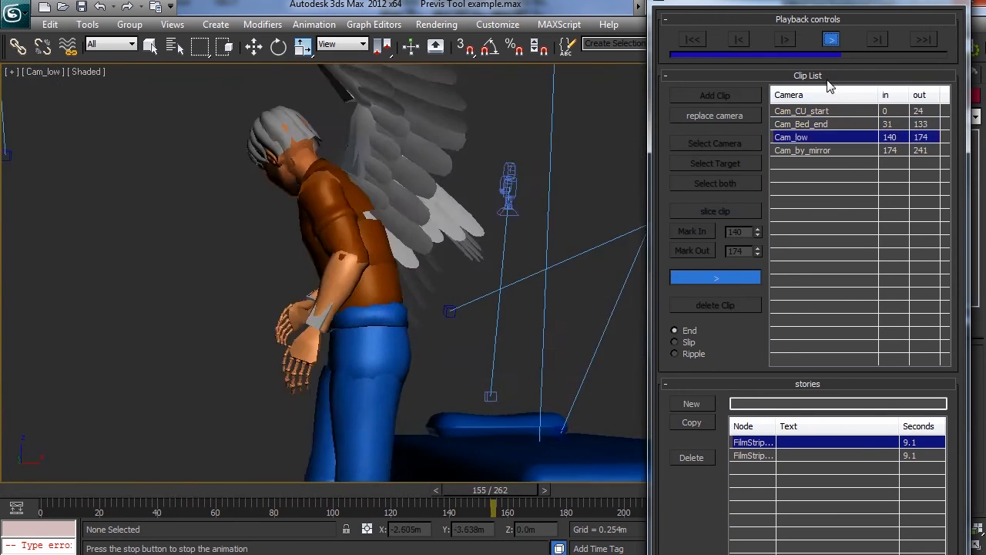
{"action": "left_click", "coordinate": [802, 150]}
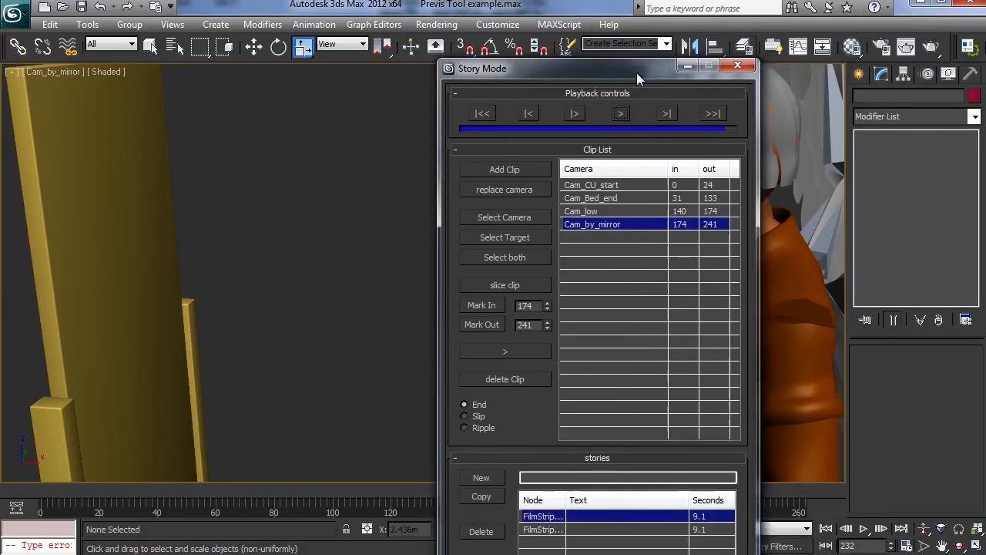
Step: Close Story Mode, select FilmStrip002 and orbit around the bed scene
{"action": "left_click", "coordinate": [454, 150]}
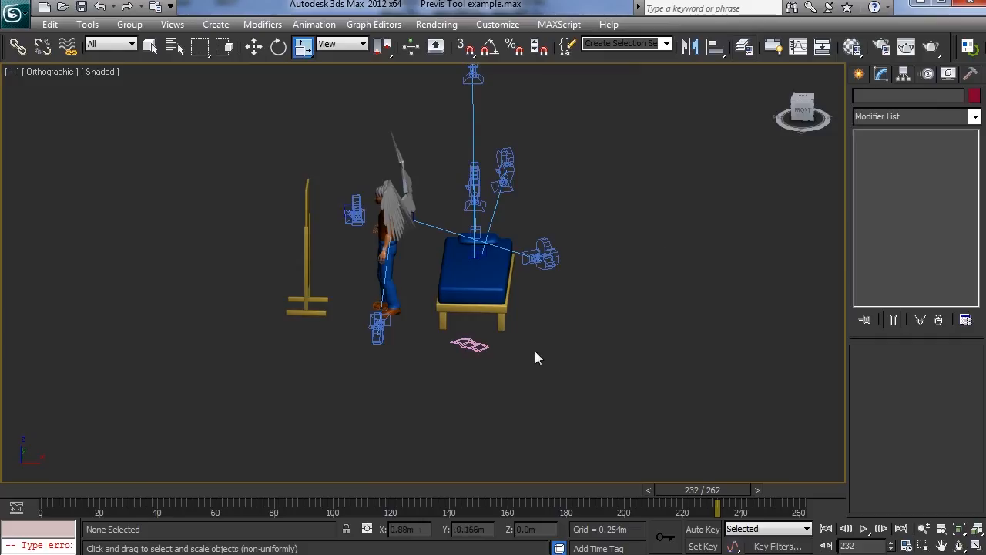
{"action": "mouse_move", "coordinate": [639, 461]}
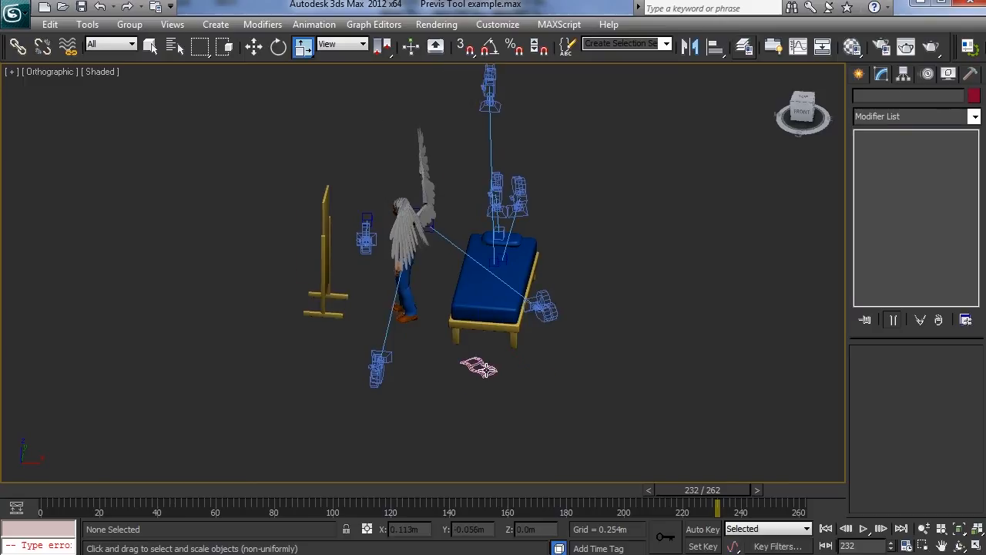
{"action": "left_click", "coordinate": [478, 366]}
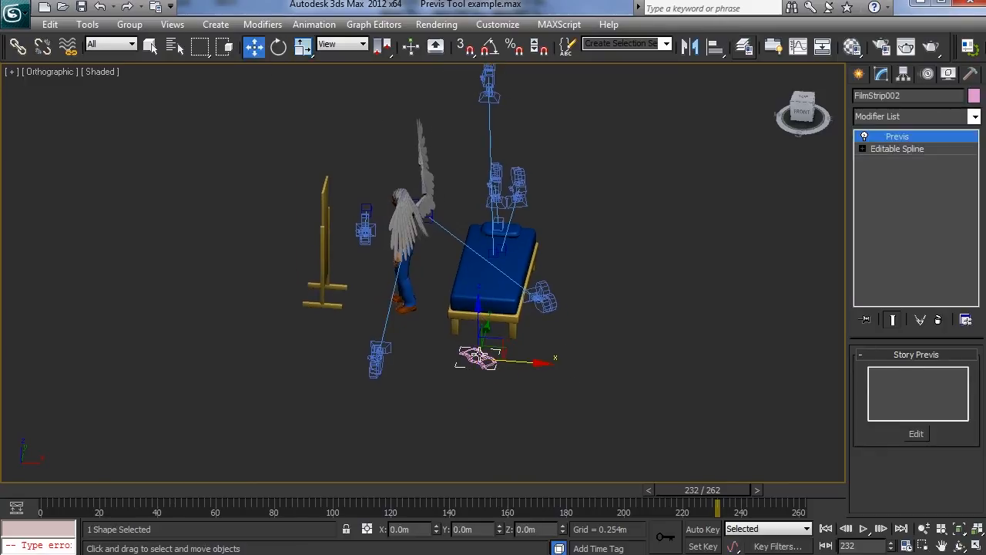
{"action": "left_click_drag", "start_coordinate": [475, 357], "coordinate": [508, 326]}
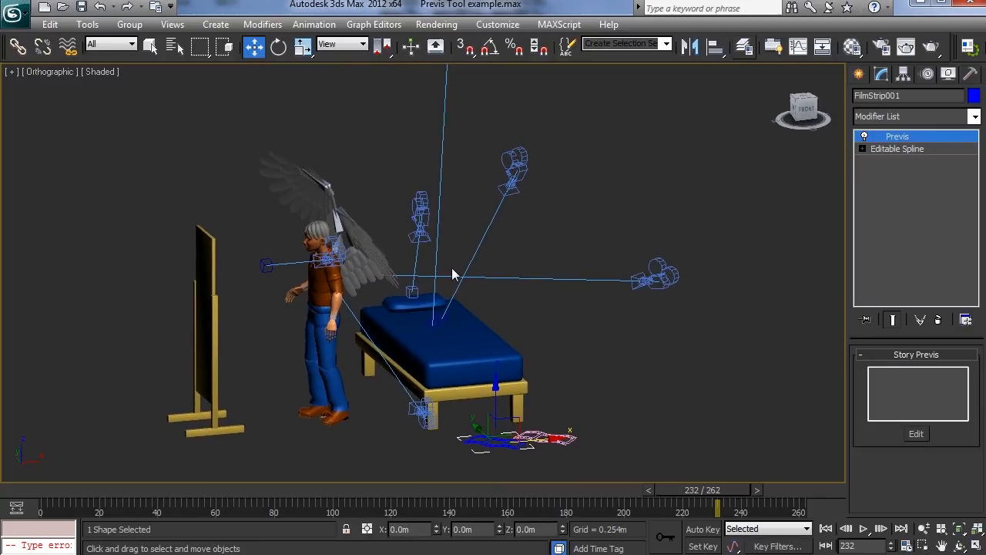
{"action": "mouse_move", "coordinate": [615, 10]}
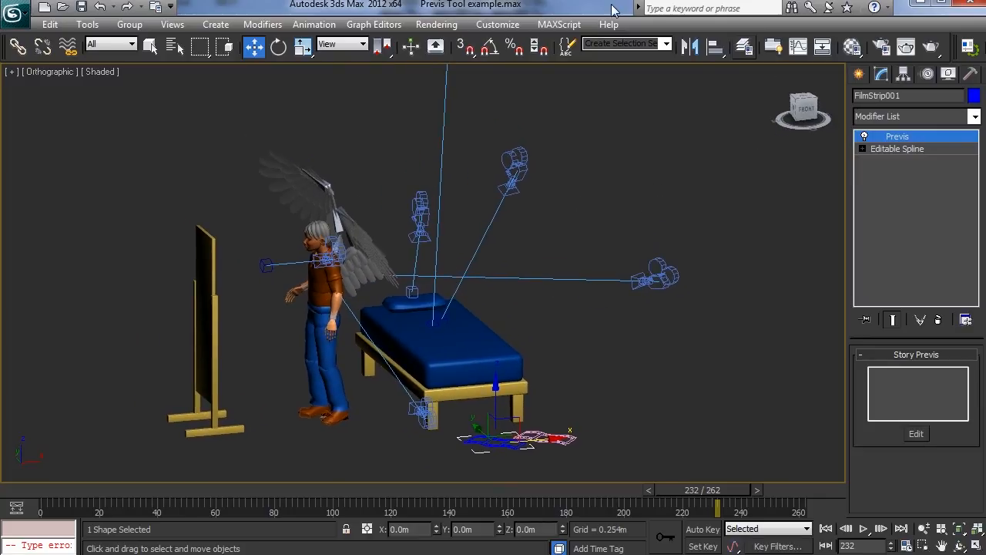